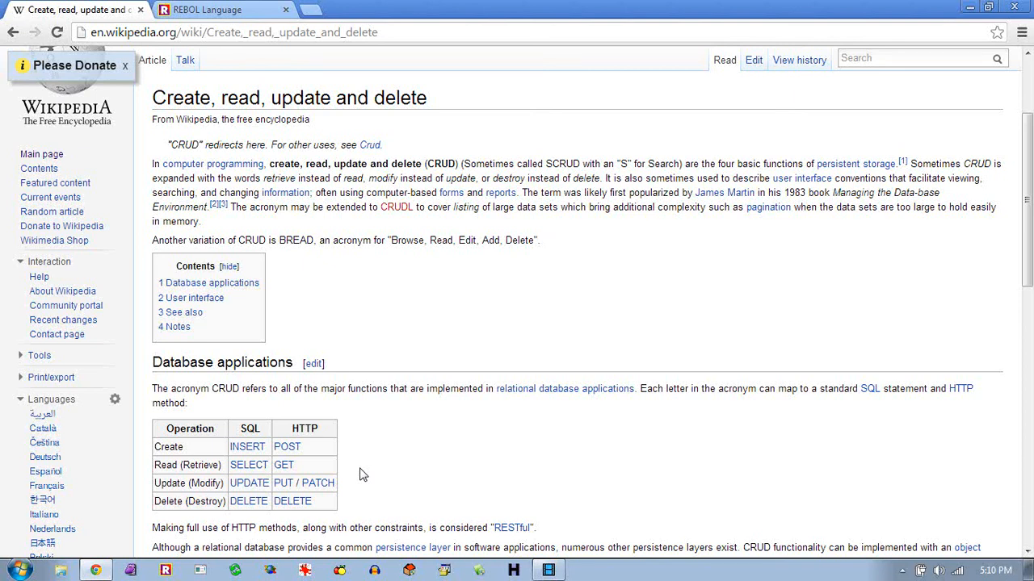
mouse_move(203, 141)
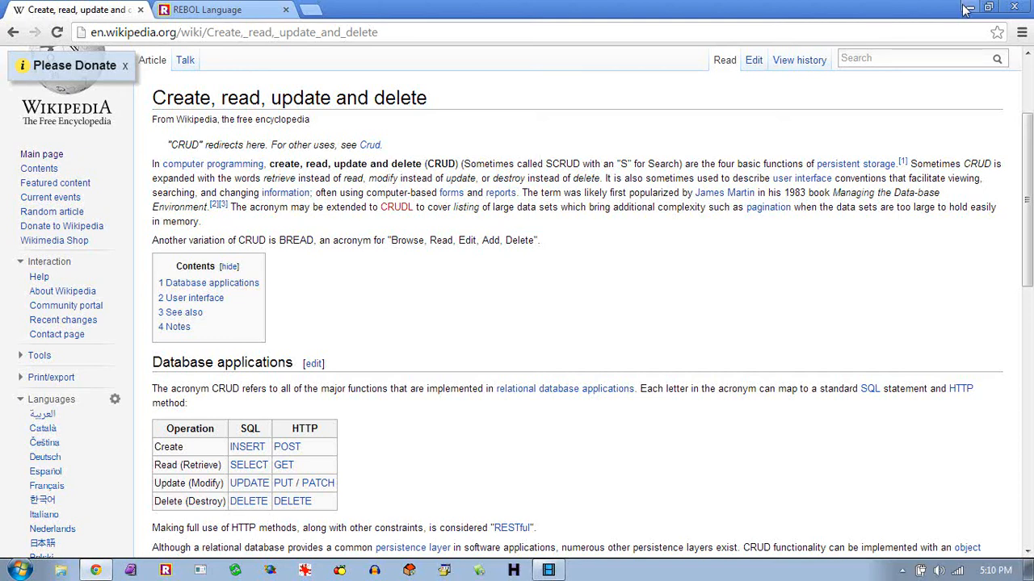
- Minimize Chrome with the Wikipedia CRUD article to reveal the Windows desktop
click(988, 7)
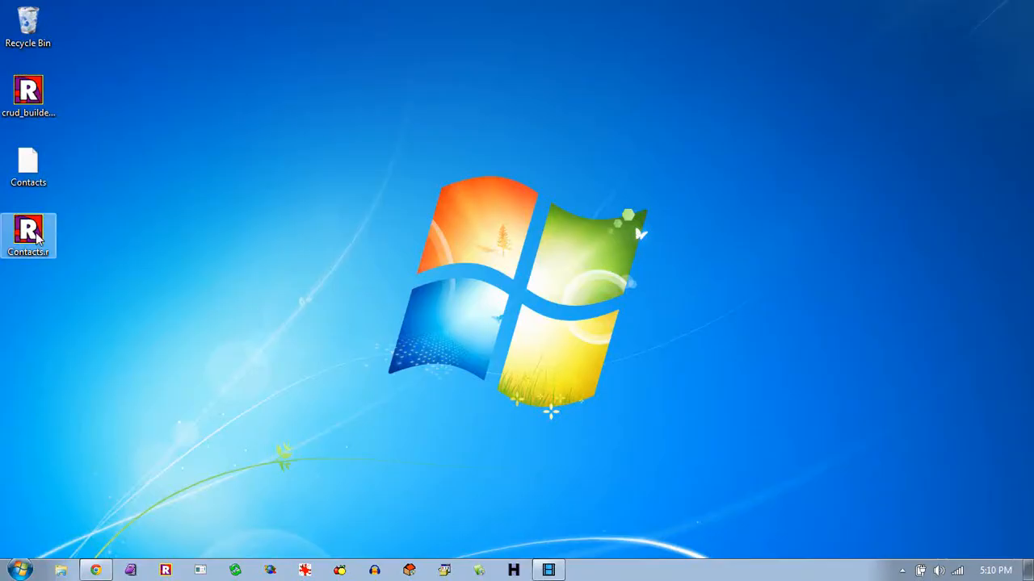
- Launch Contacts from the desktop, fill a test contact's fields and request Save
double_click(29, 234)
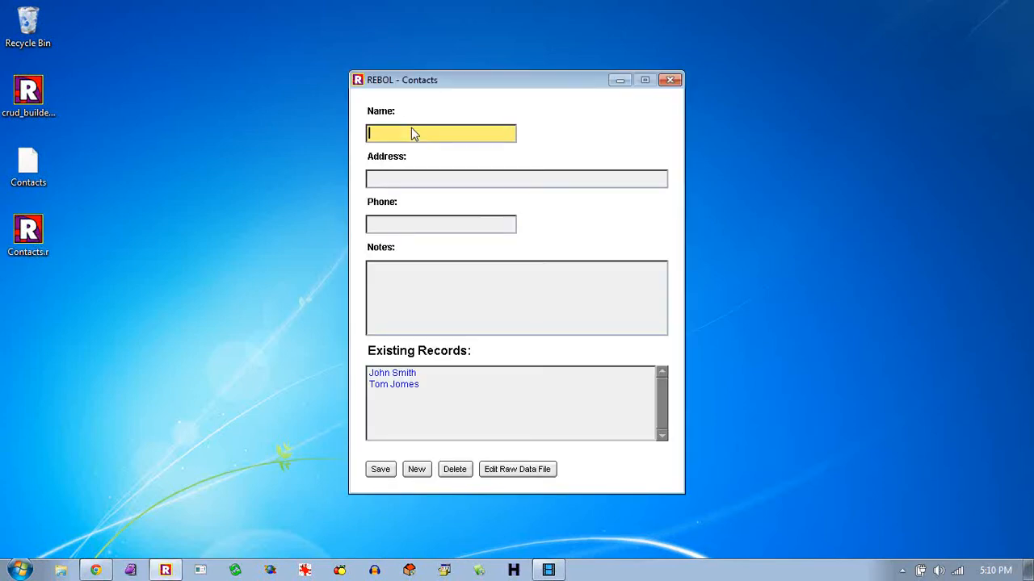
text(asdf)
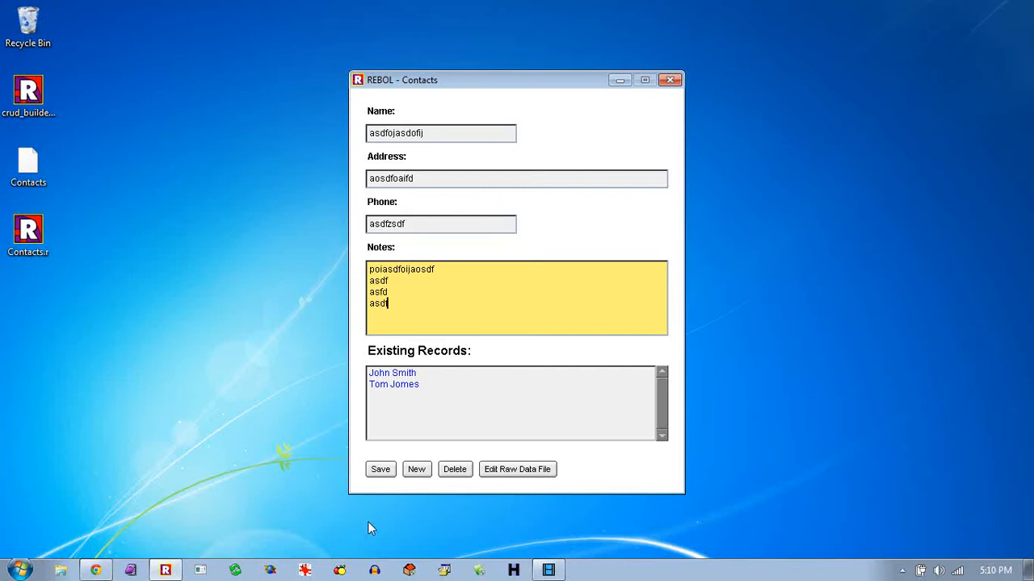
click(454, 469)
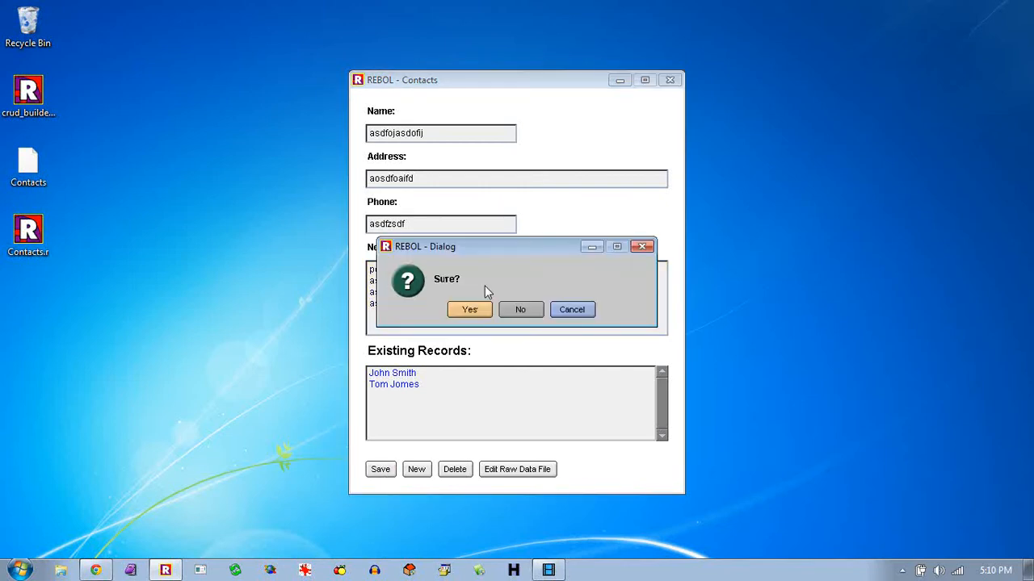
- Confirm saving the test contact, reopen it and save an added notes line
click(469, 310)
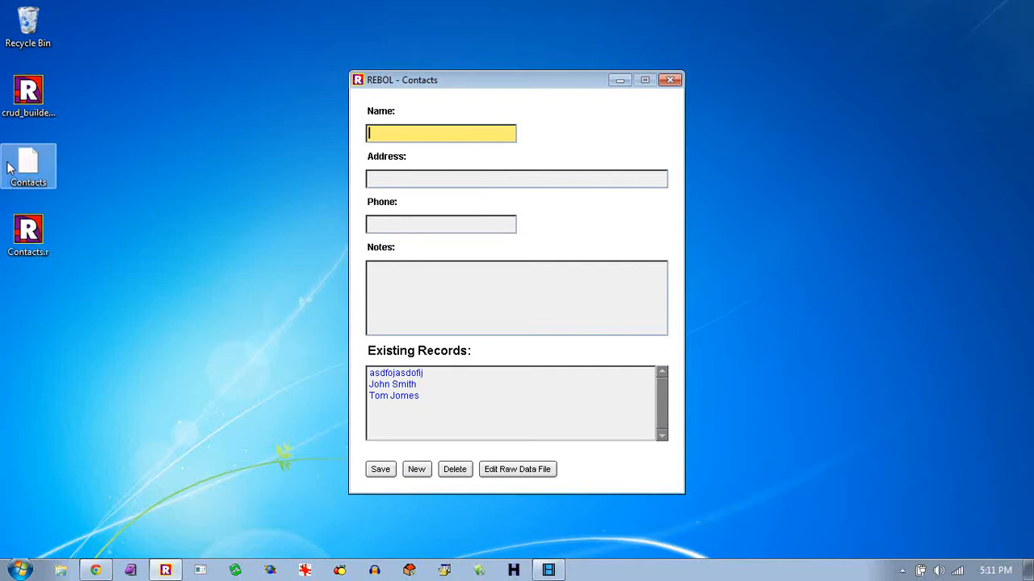
mouse_move(427, 249)
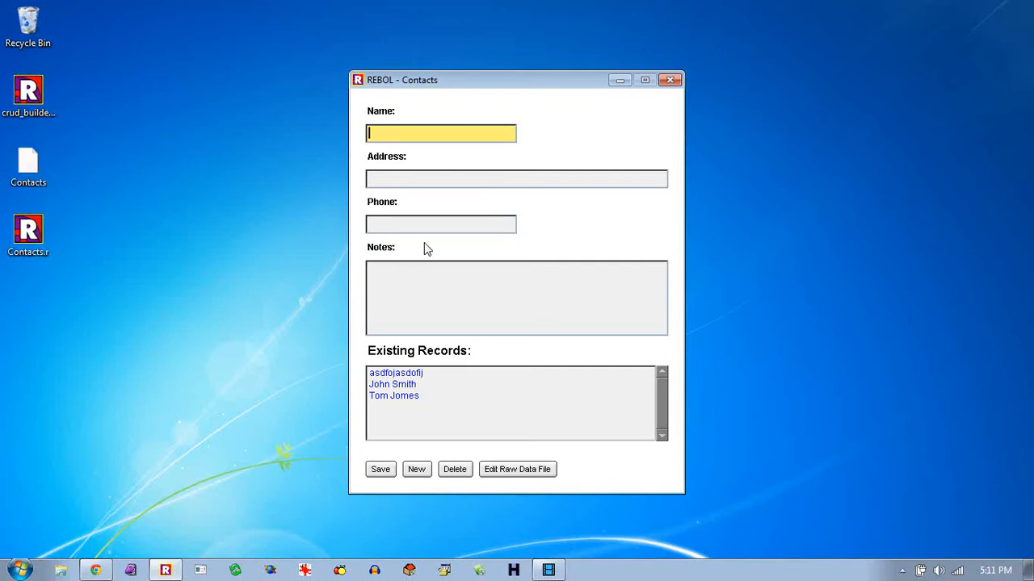
click(392, 385)
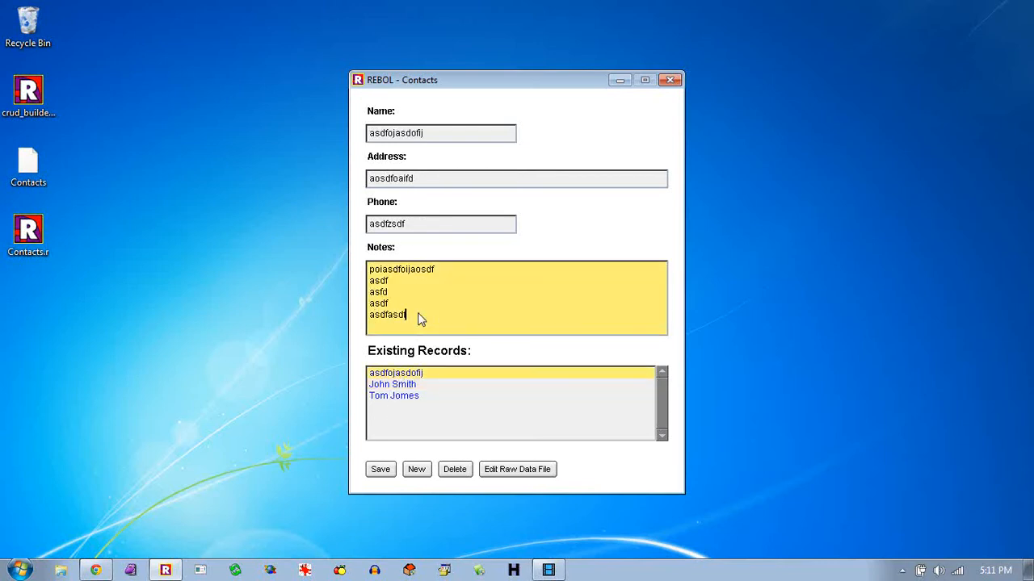
click(417, 469)
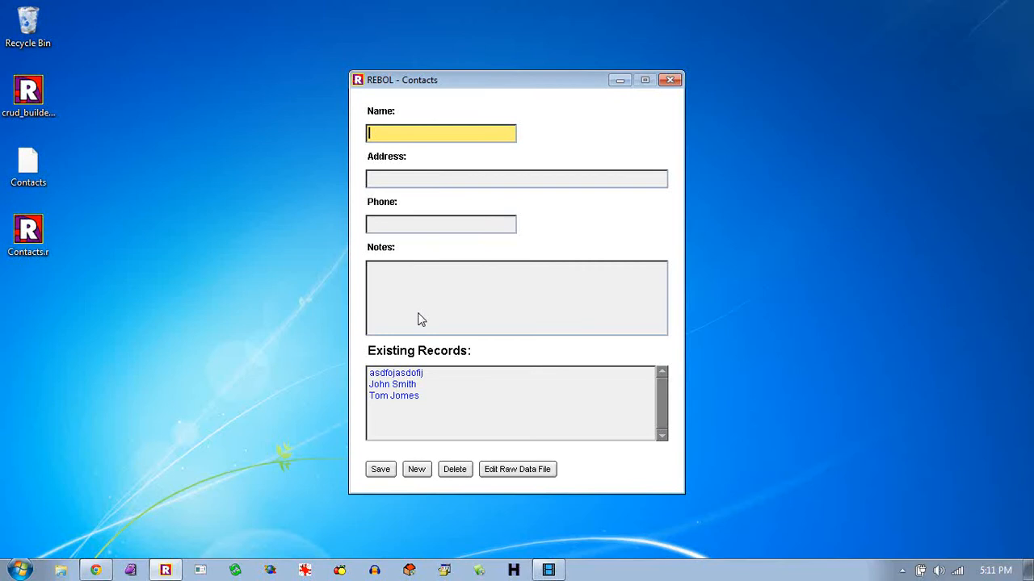
- Reselect the test contact and delete it, leaving John Smith and Tom Jones
click(392, 385)
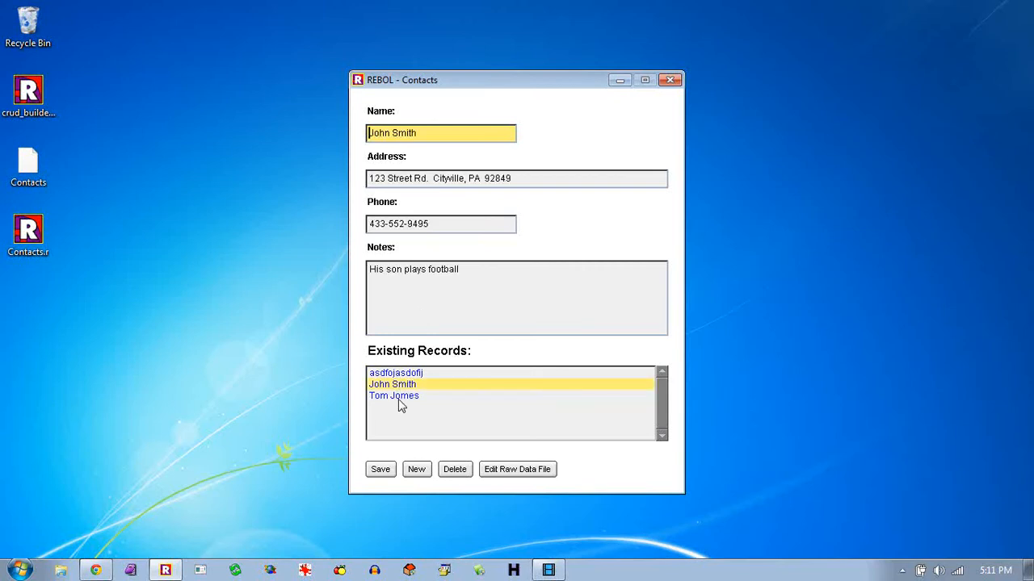
click(394, 395)
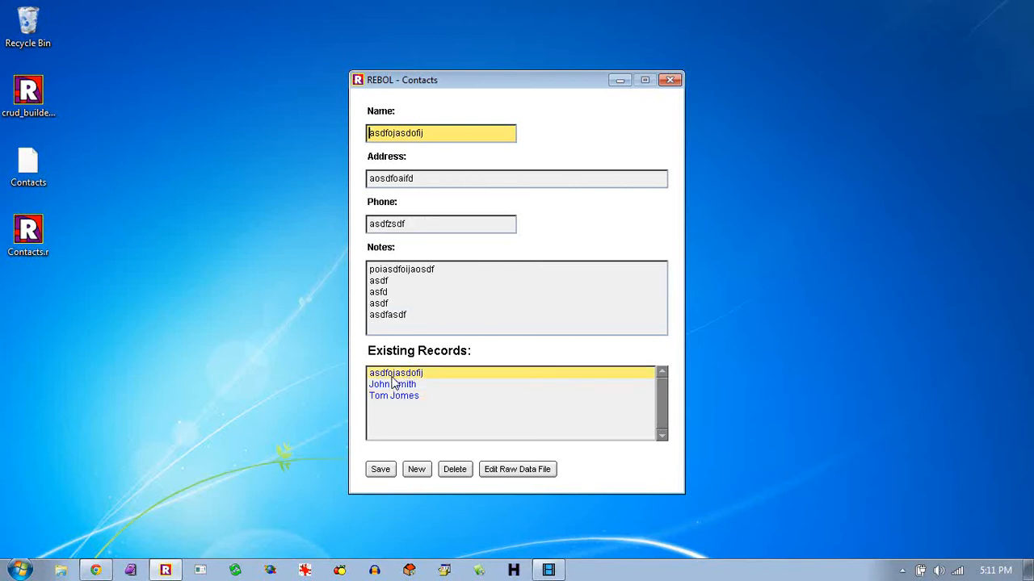
mouse_move(401, 403)
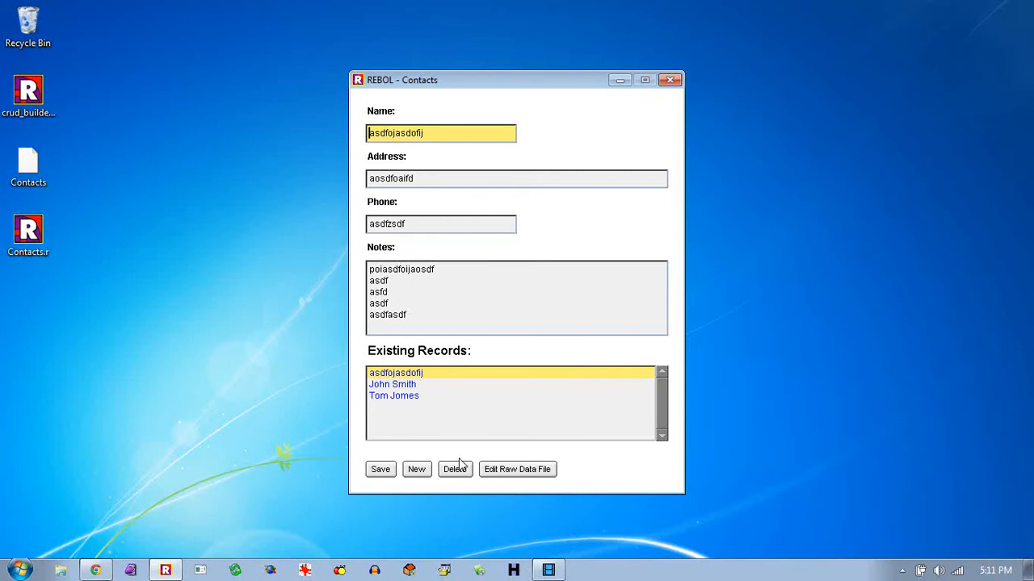
click(454, 468)
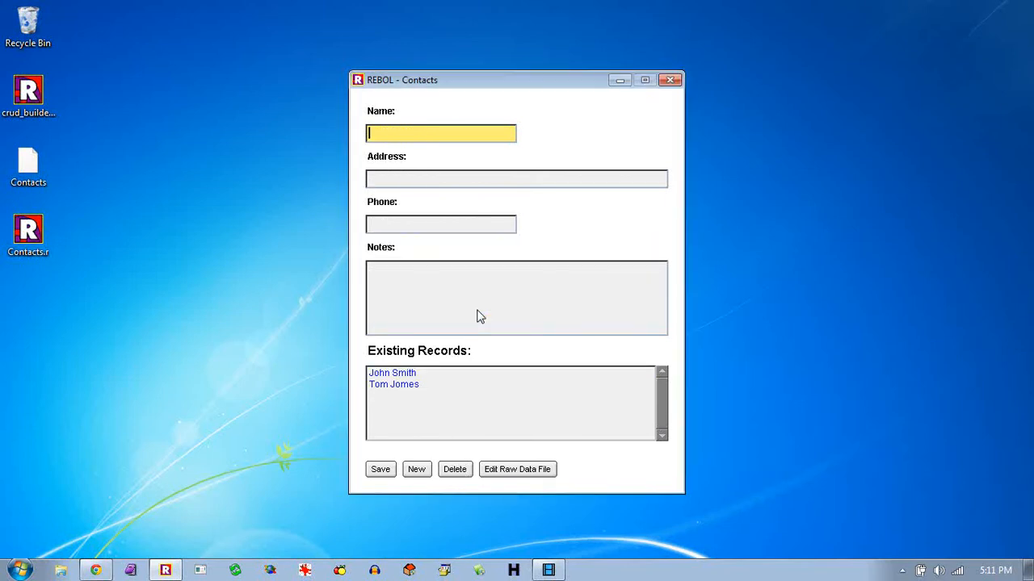
mouse_move(452, 400)
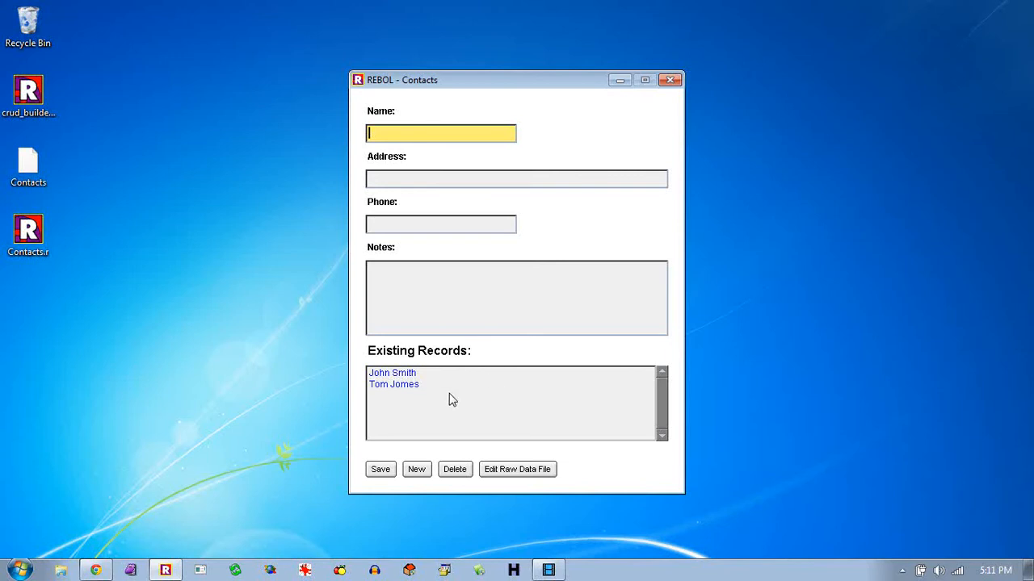
- Open Tom Jones's record via John Smith and append two lines to his notes
click(392, 372)
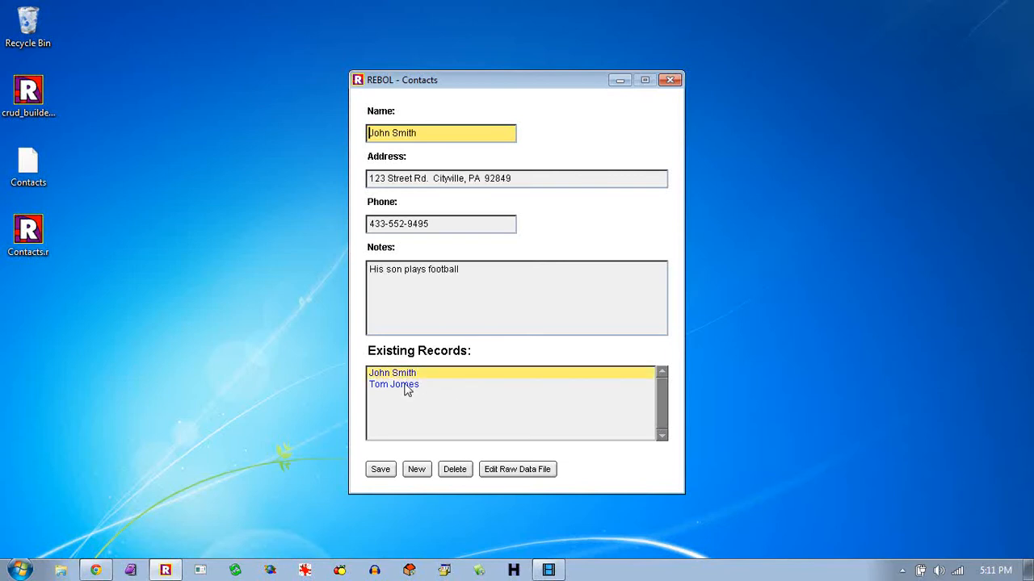
click(394, 384)
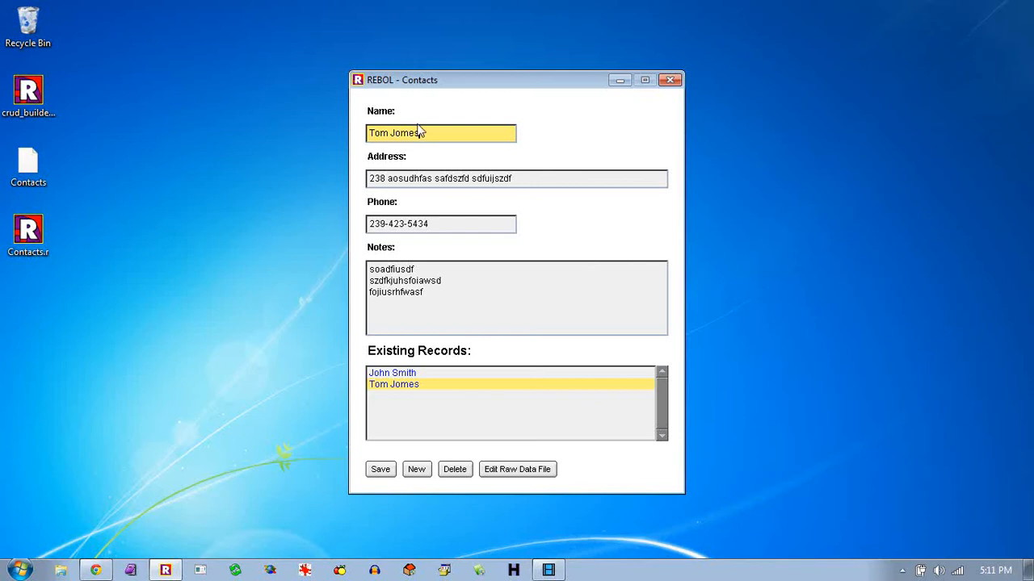
mouse_move(403, 176)
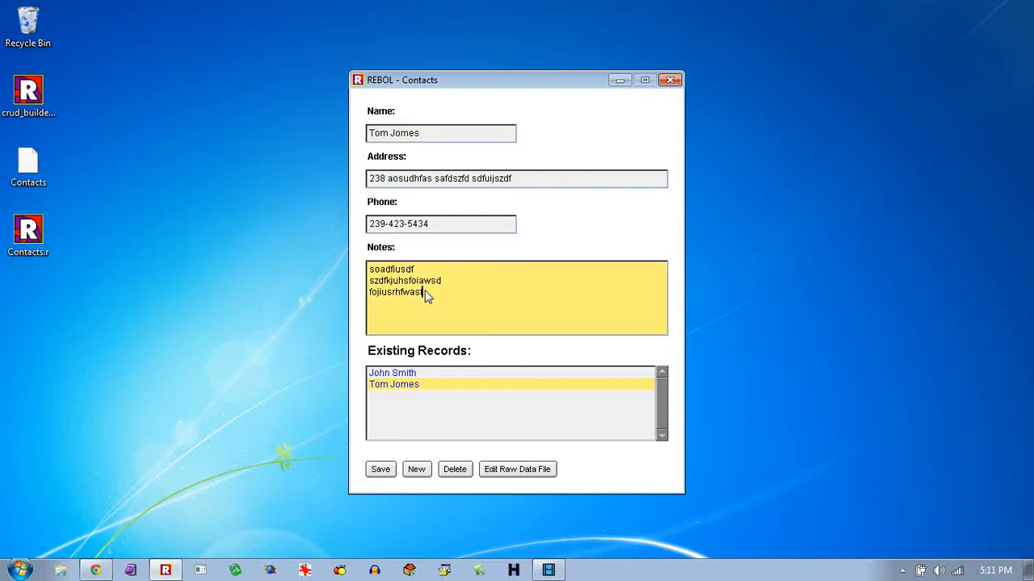
text(asdfasdf)
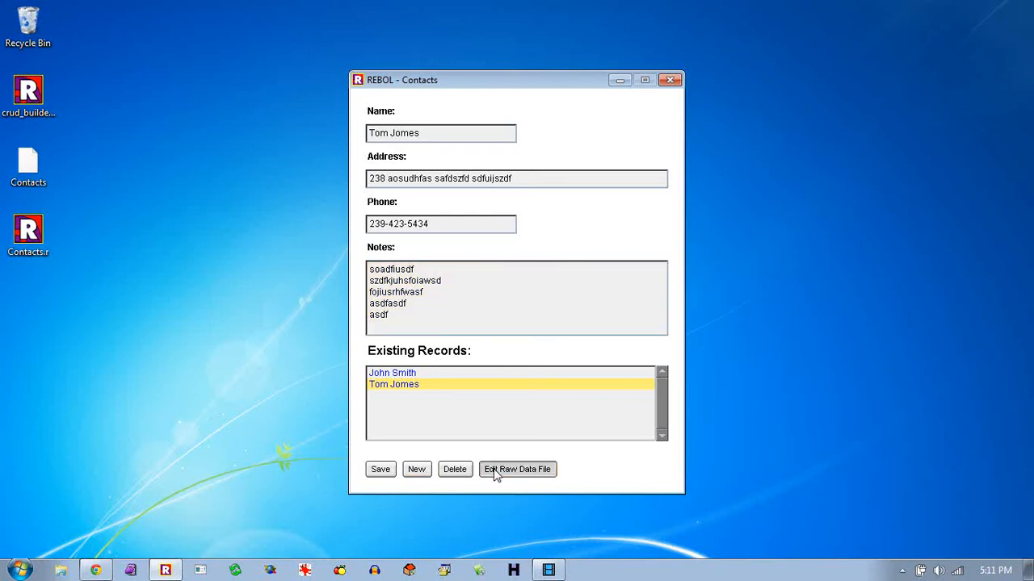
- Review the raw contacts data file and both records, then close the Contacts app
click(517, 468)
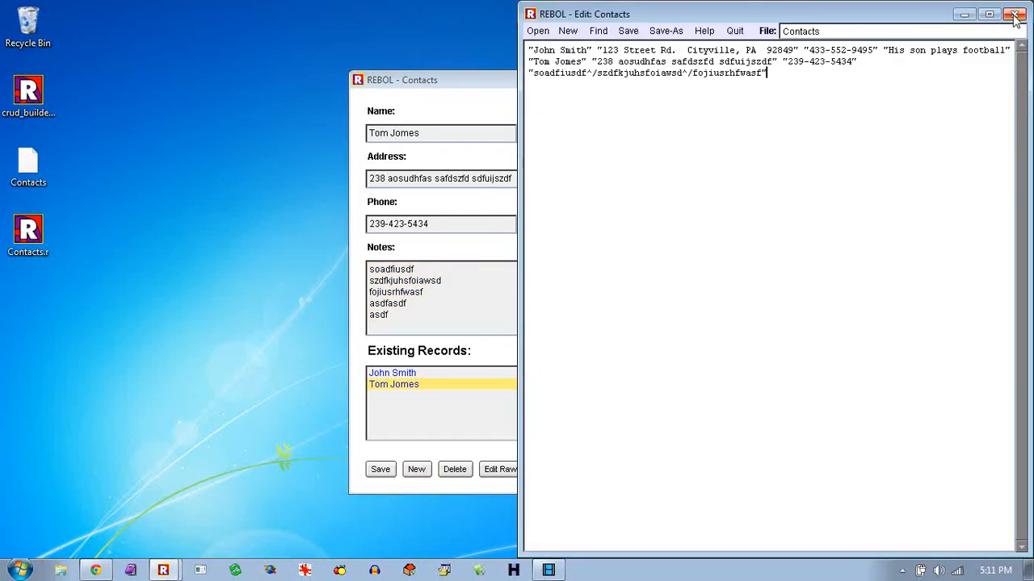
click(1014, 14)
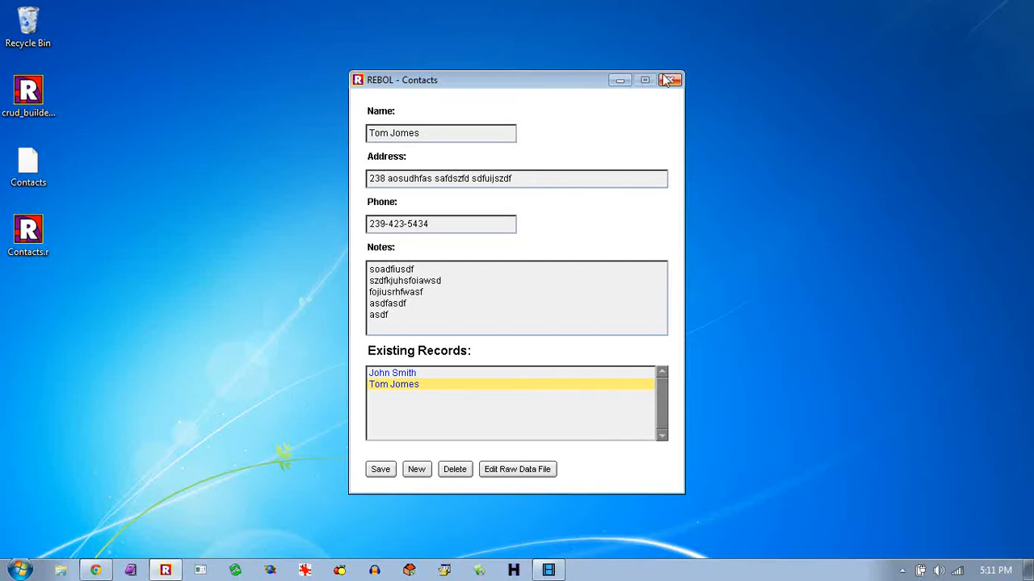
mouse_move(365, 231)
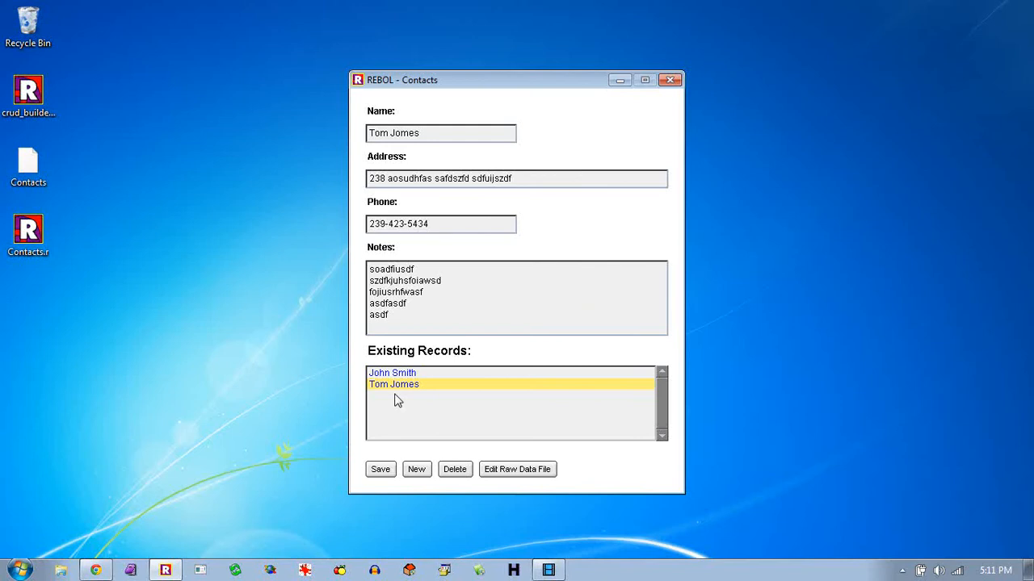
click(393, 371)
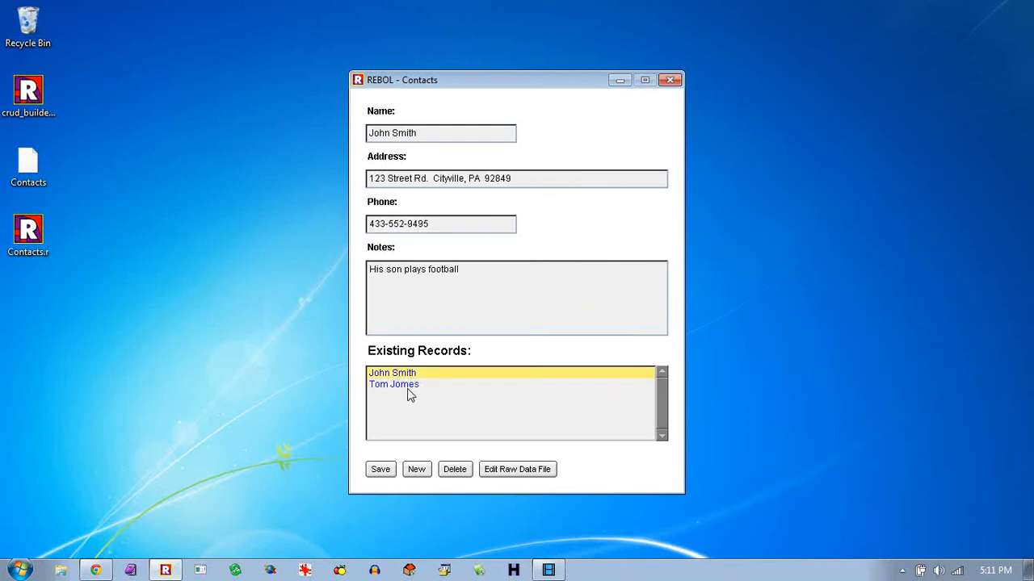
click(394, 385)
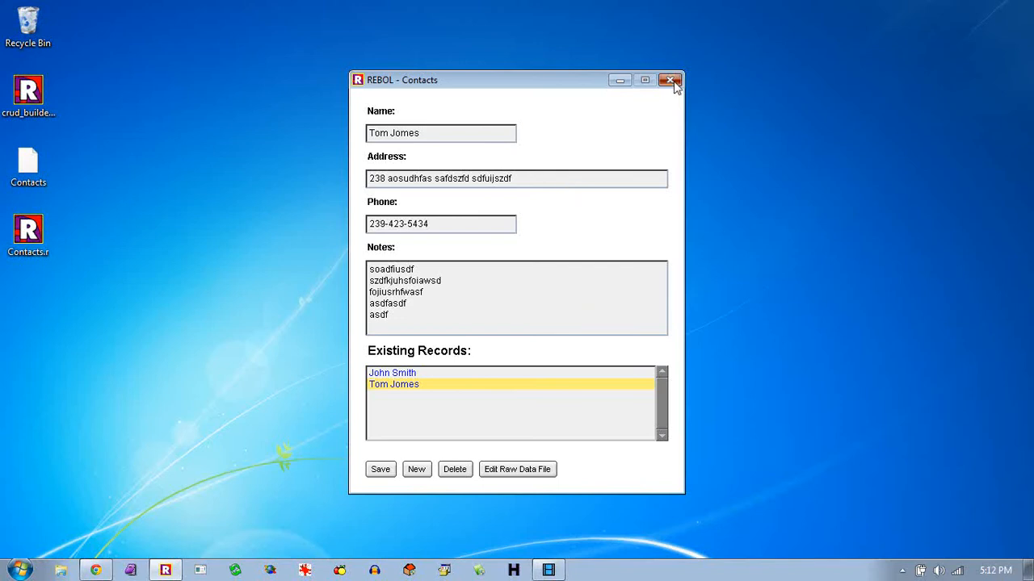
click(671, 79)
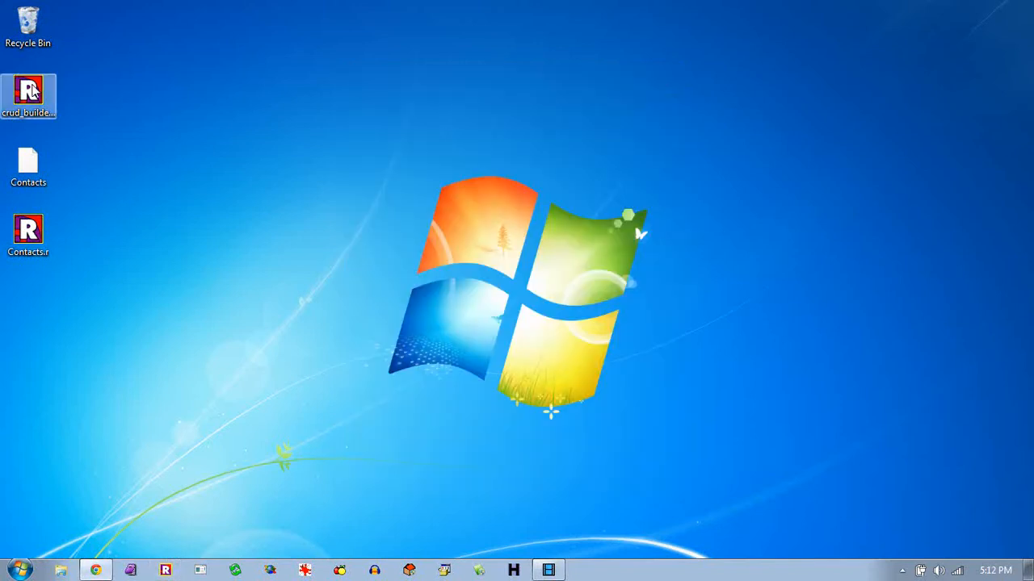
- Launch the CRUD App Builder and add an Item data field to the Parts layout
double_click(29, 97)
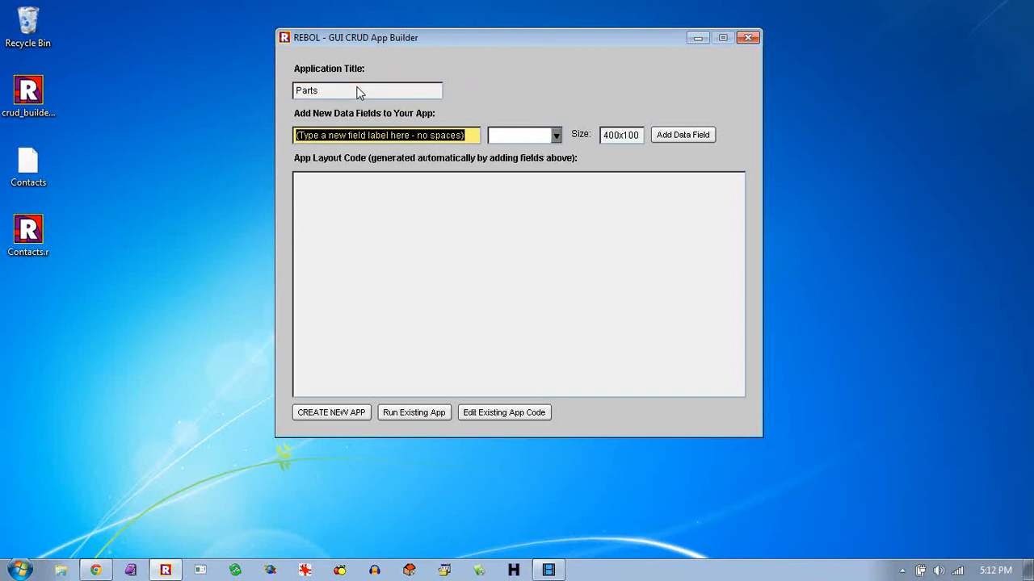
text(Item)
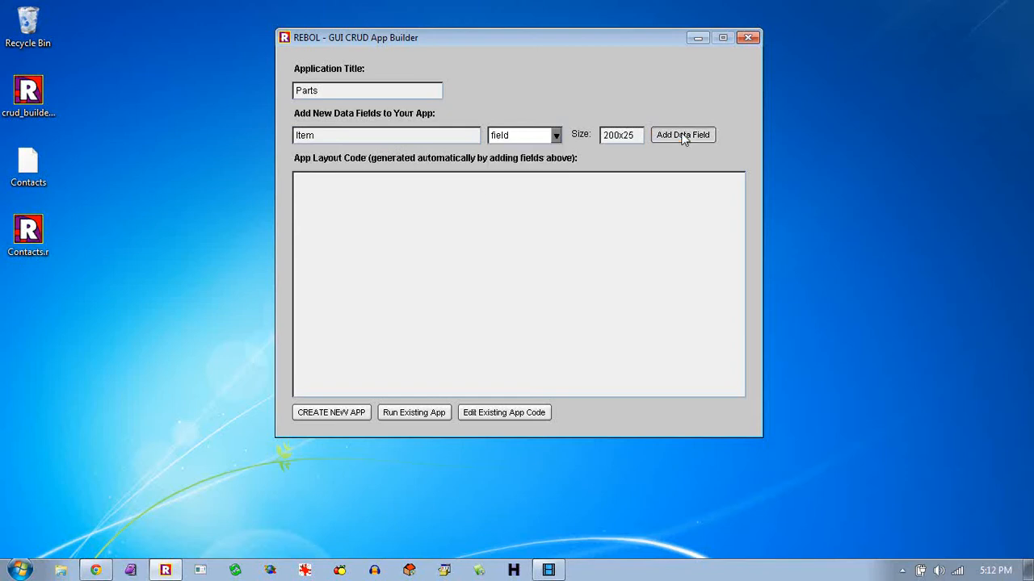
click(681, 136)
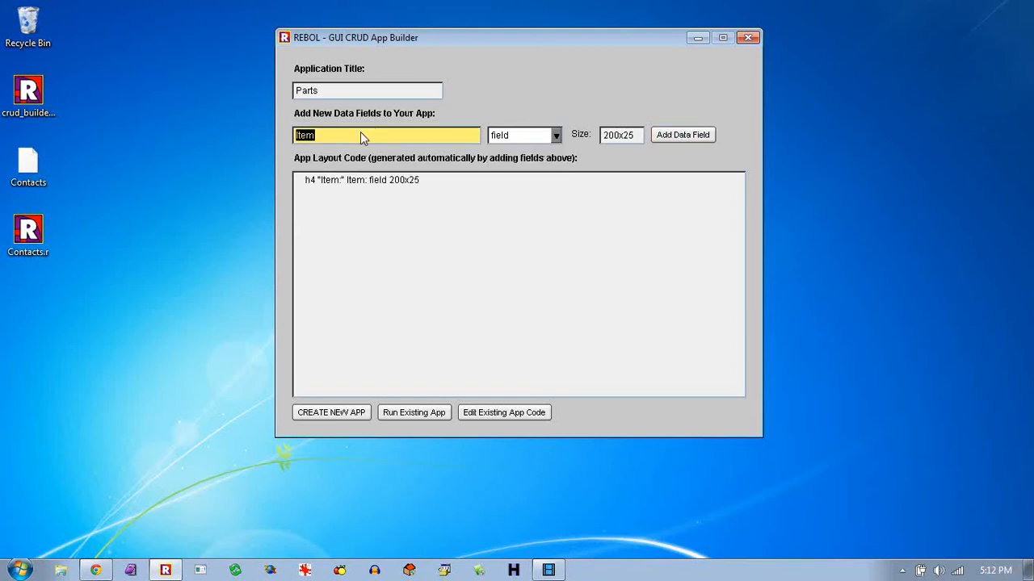
- Add a 400x100 Description area and a 200x25 SKU field to the layout
text(Des)
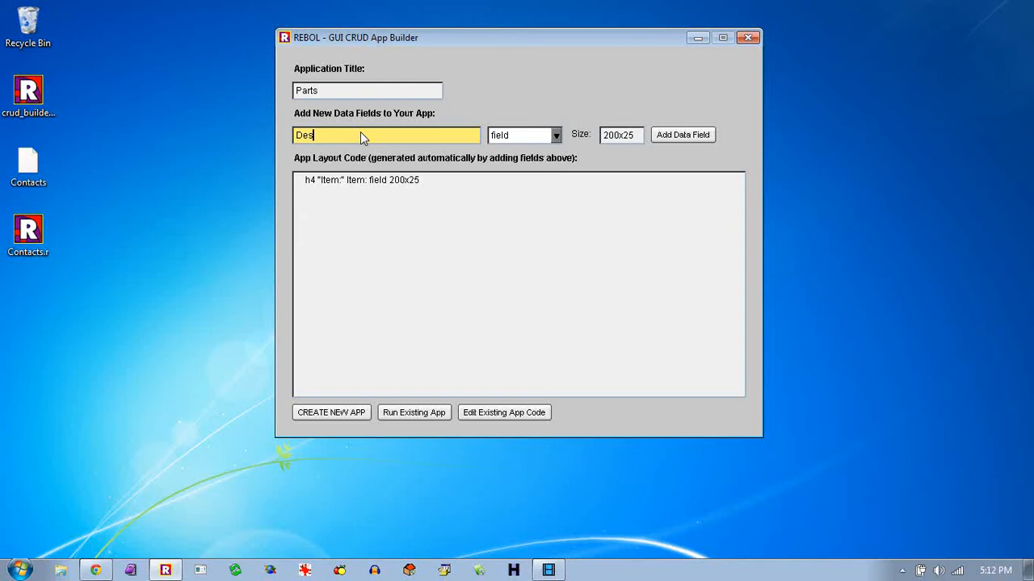
text(cription)
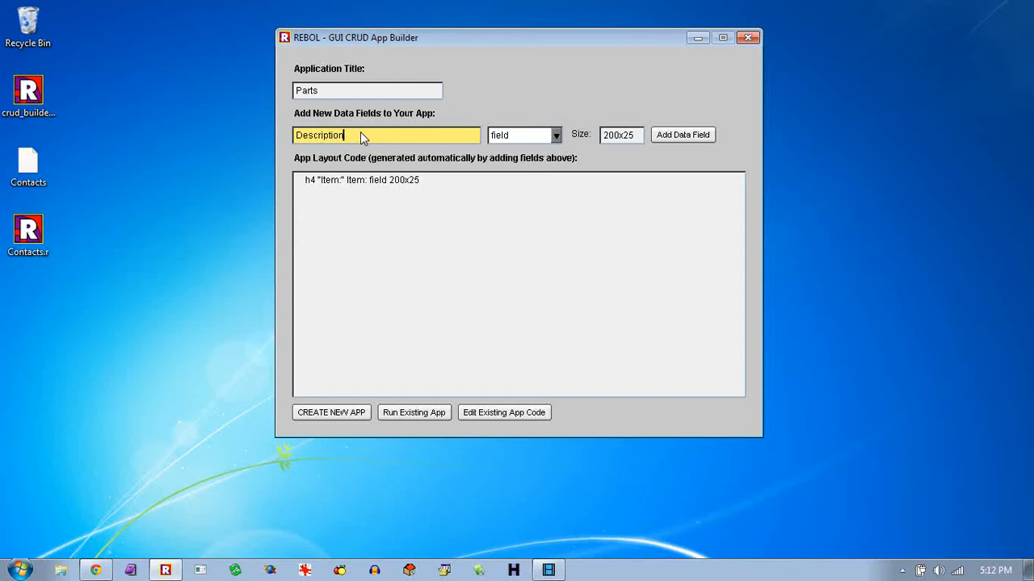
click(556, 135)
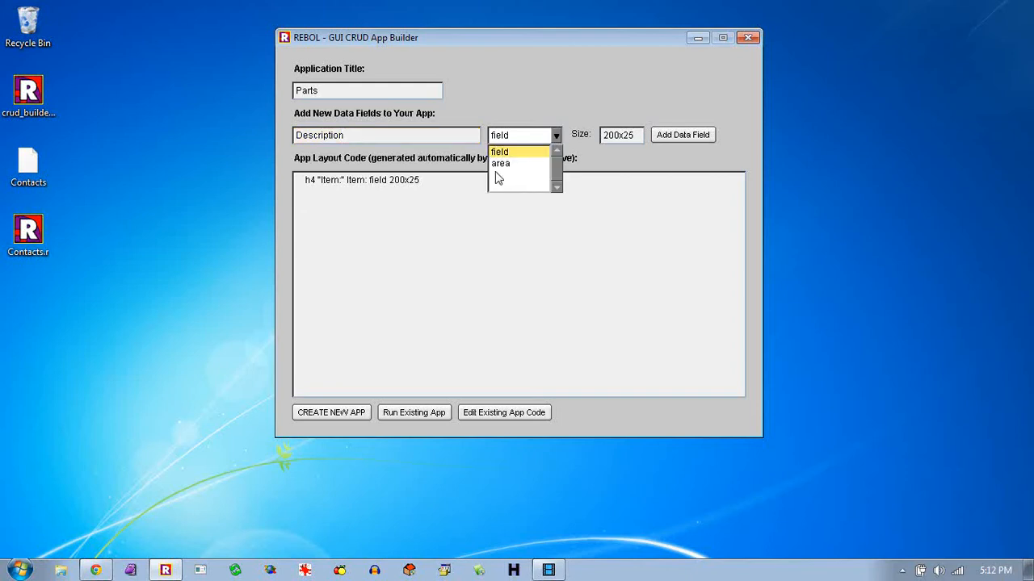
click(501, 163)
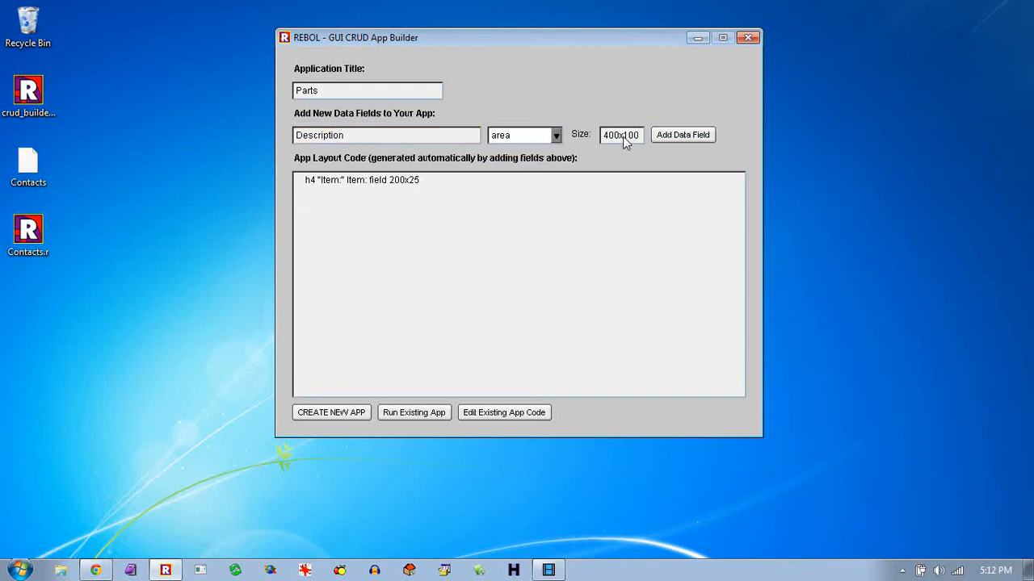
click(681, 134)
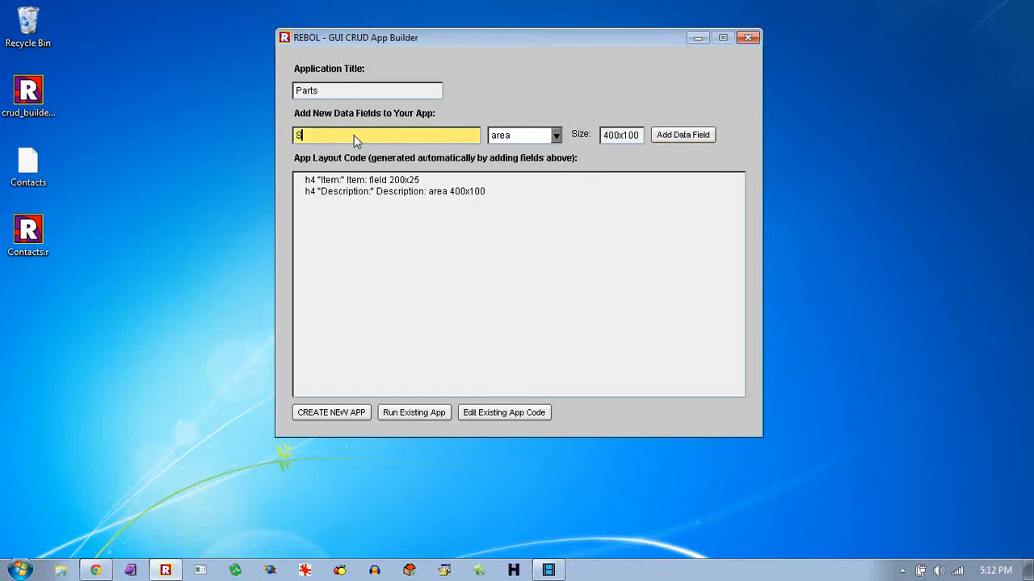
text(KU)
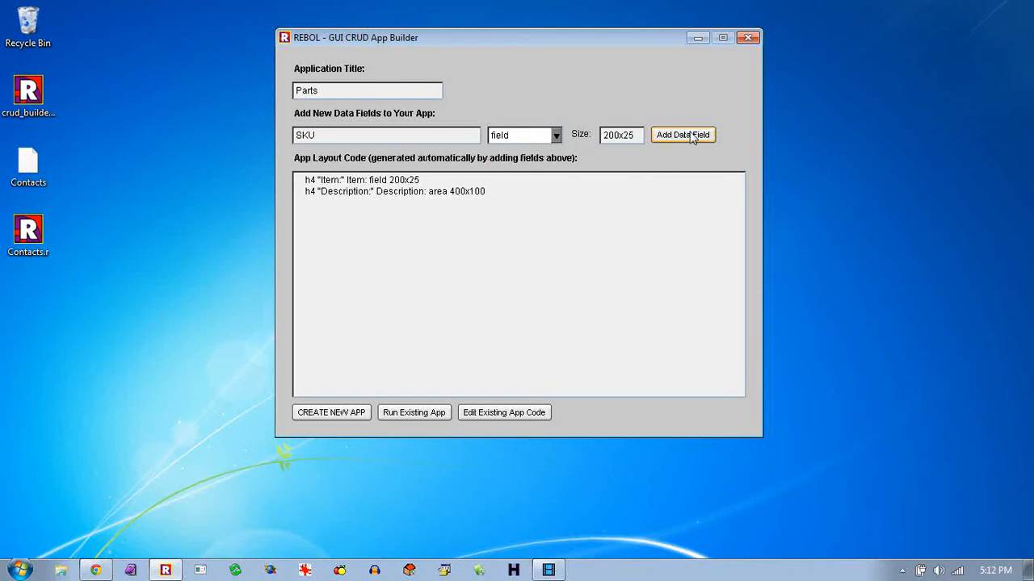
click(681, 136)
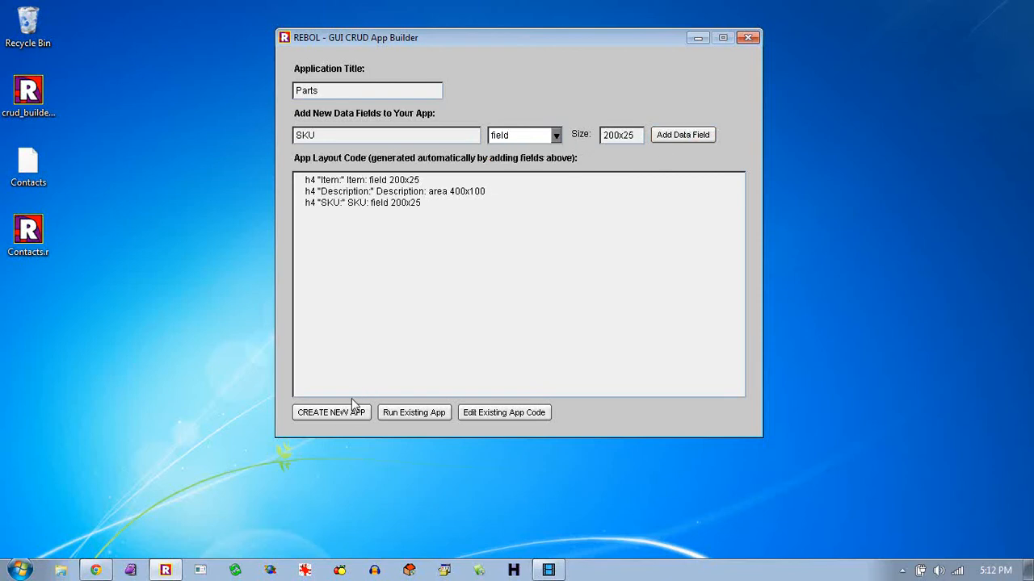
click(331, 413)
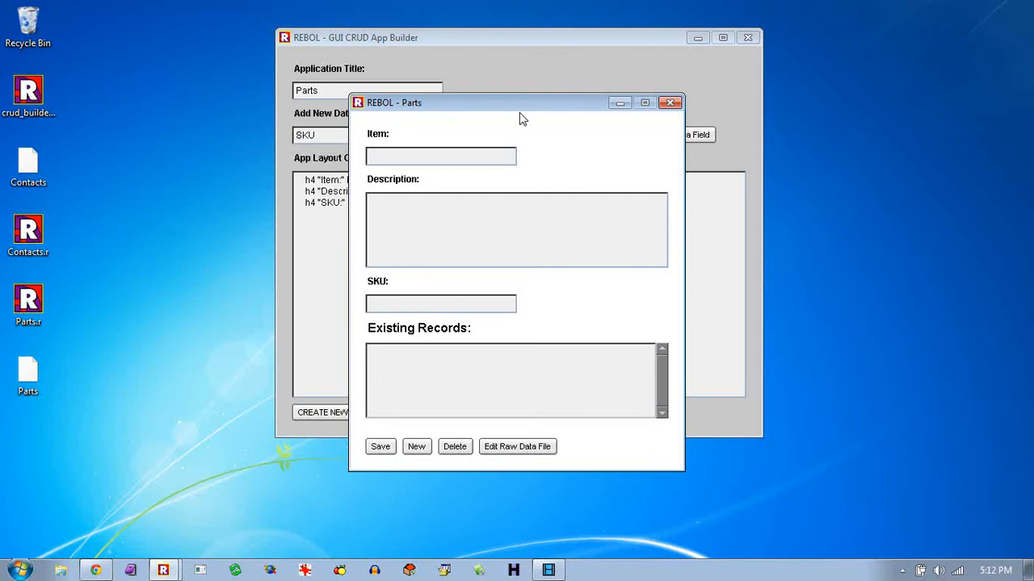
mouse_move(536, 120)
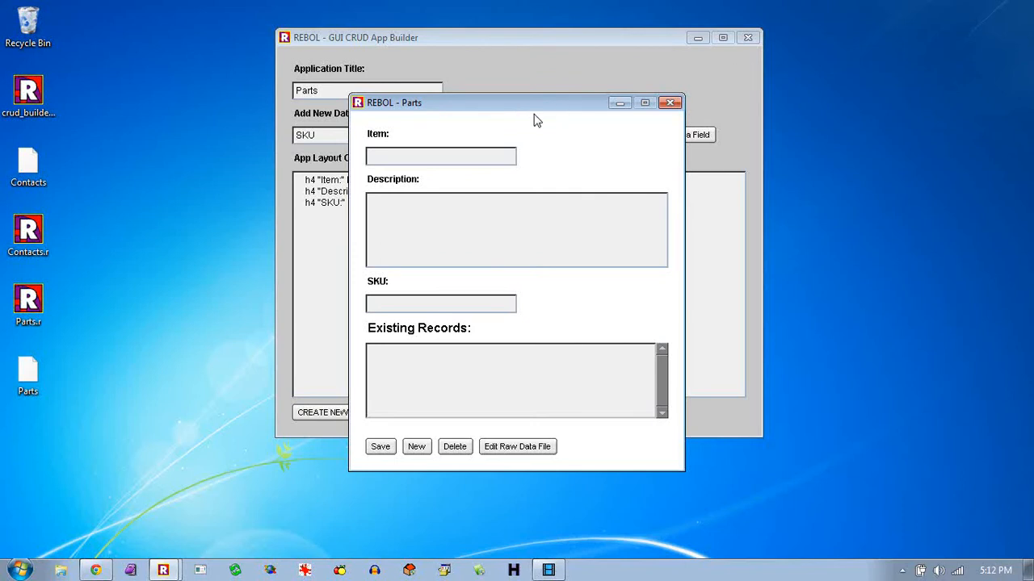
mouse_move(413, 109)
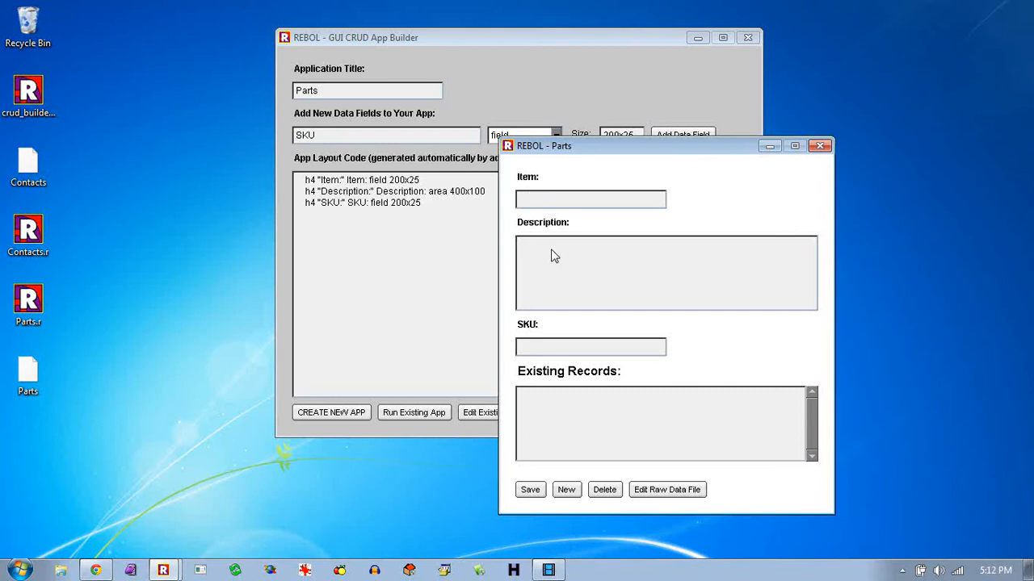
mouse_move(457, 199)
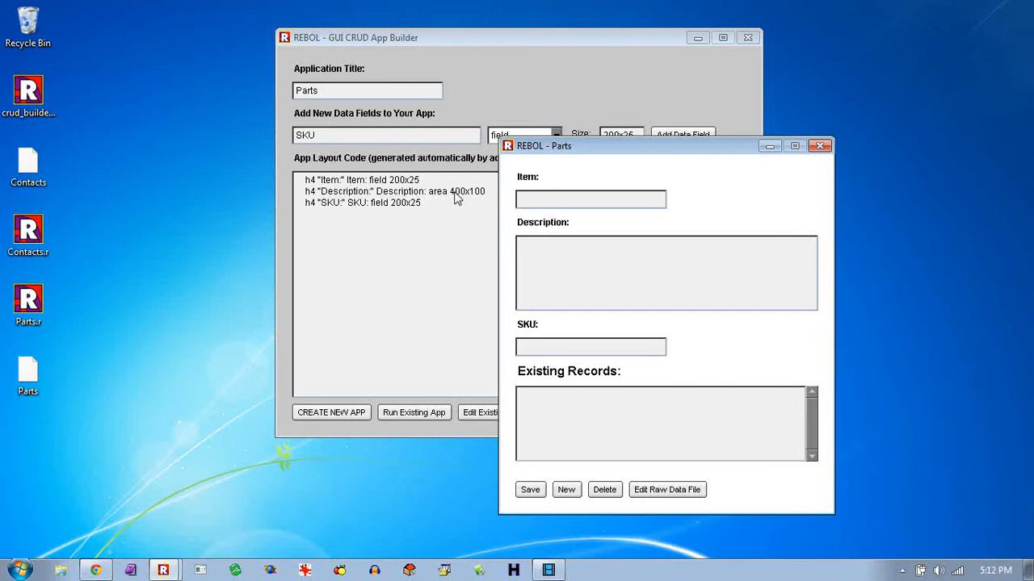
mouse_move(543, 349)
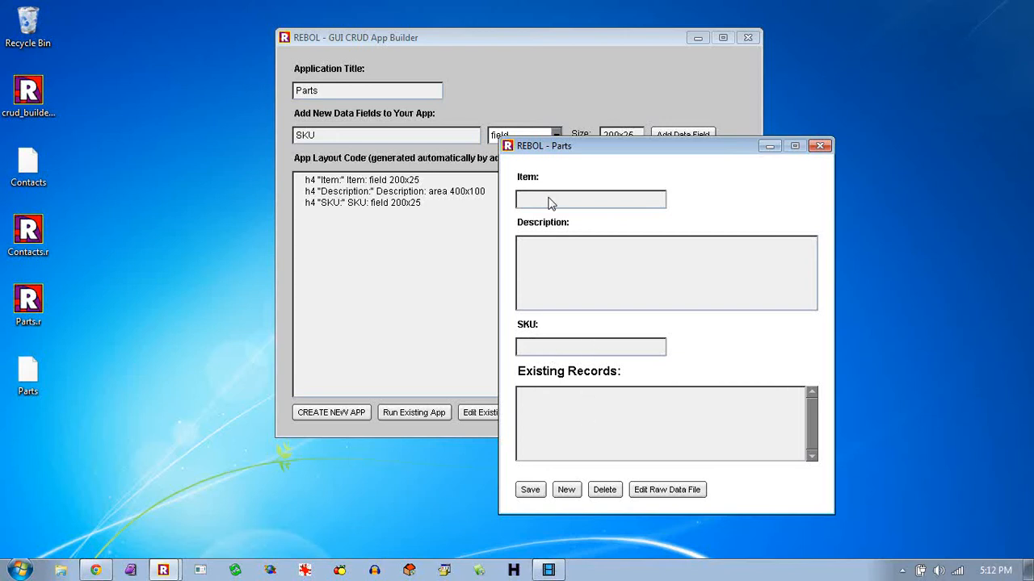
text(widget)
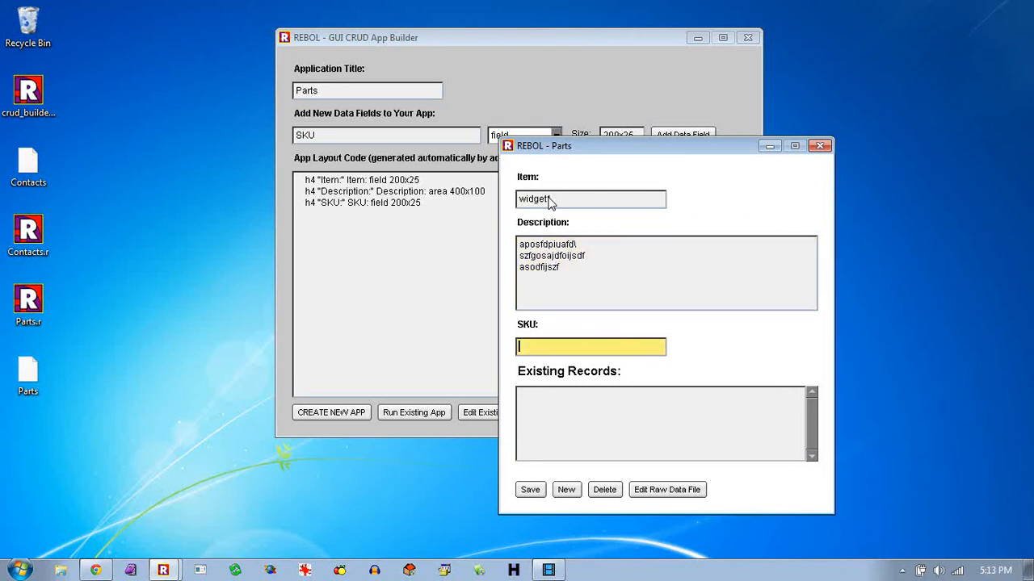
text(23492739847)
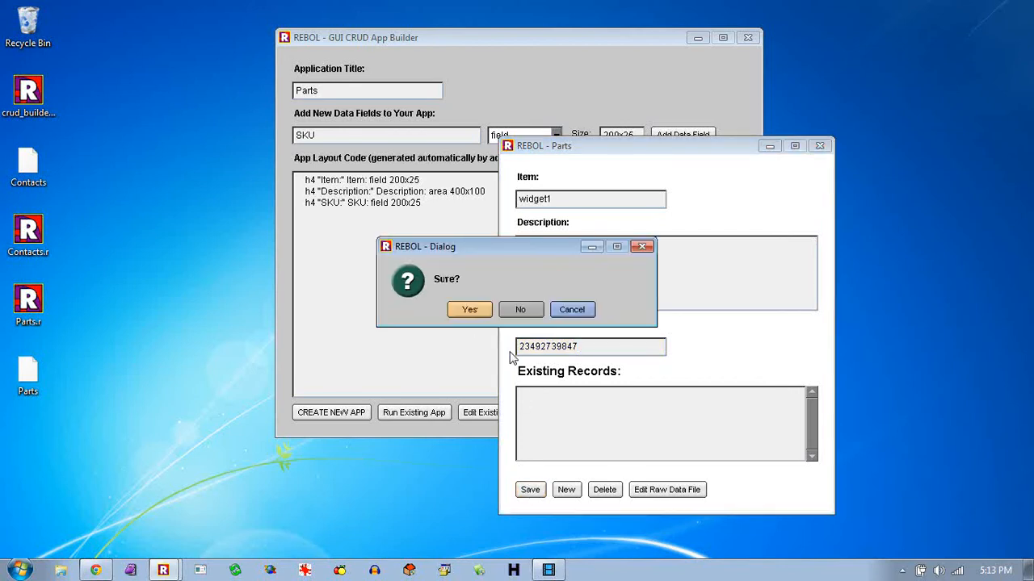
click(469, 310)
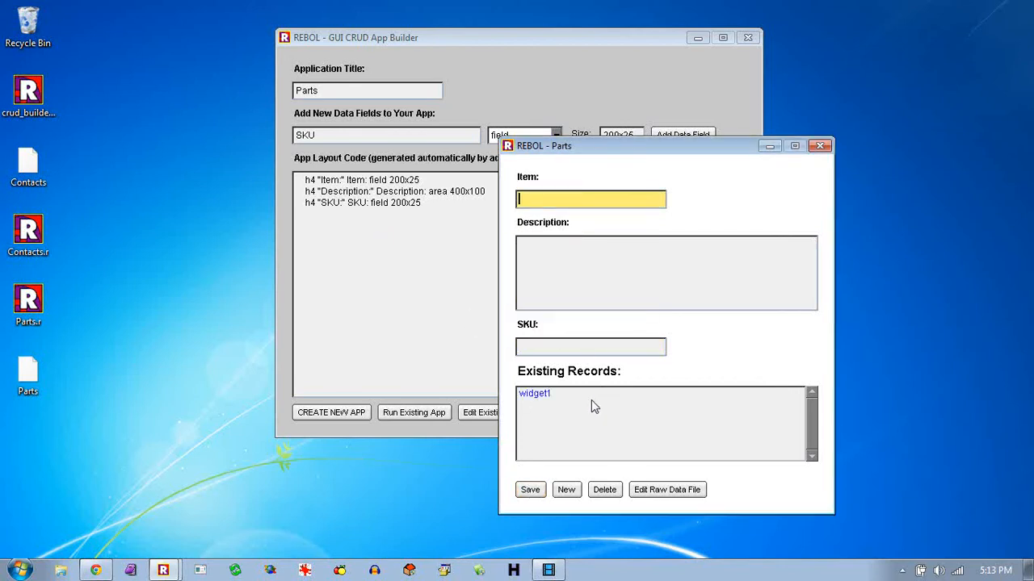
click(534, 394)
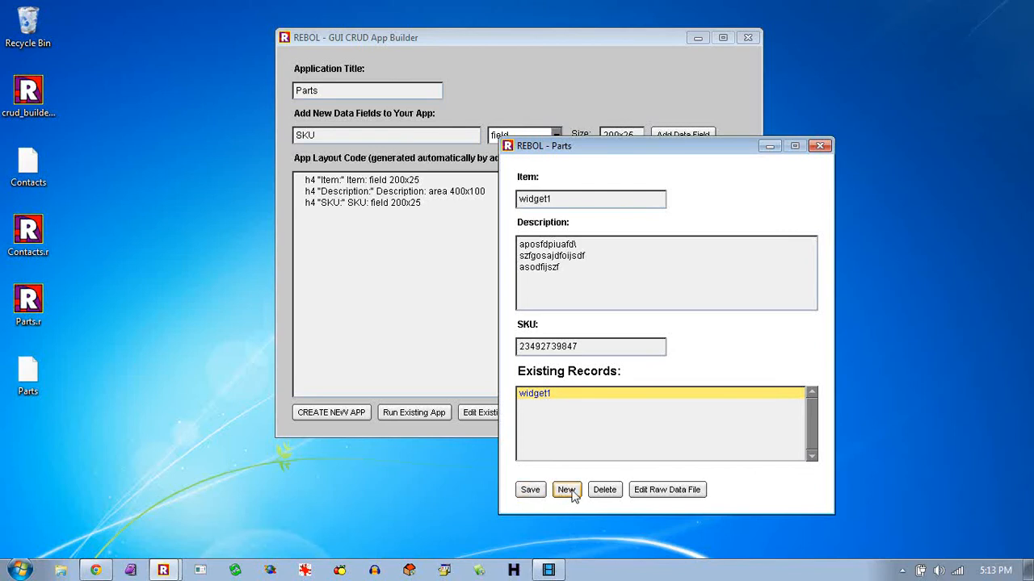
mouse_move(604, 491)
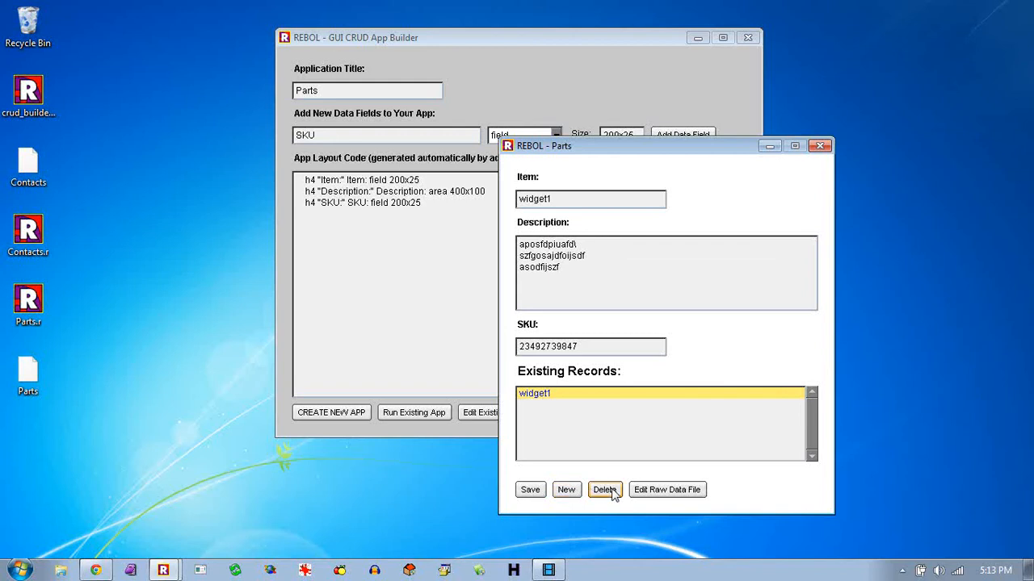
mouse_move(601, 381)
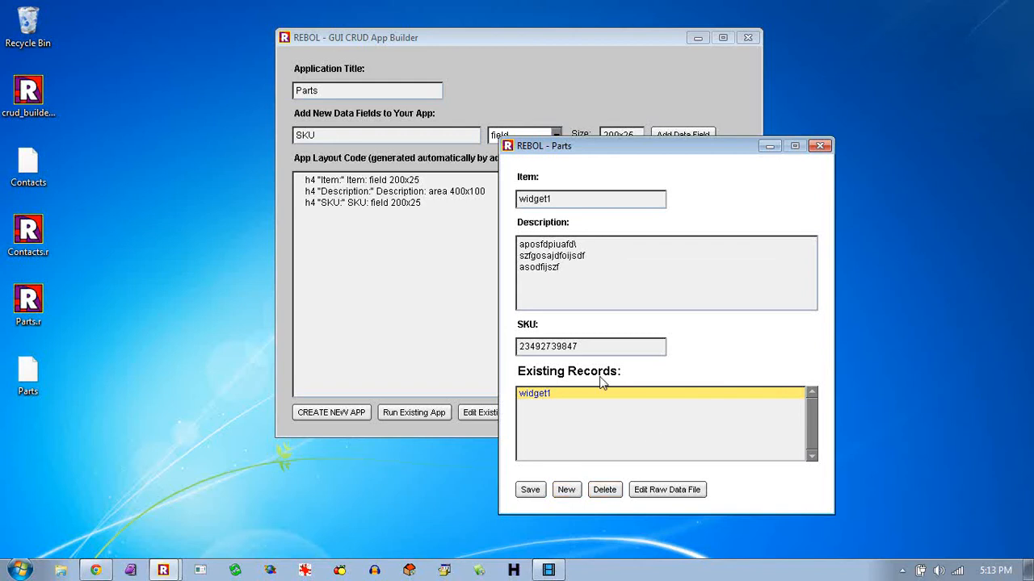
mouse_move(569, 515)
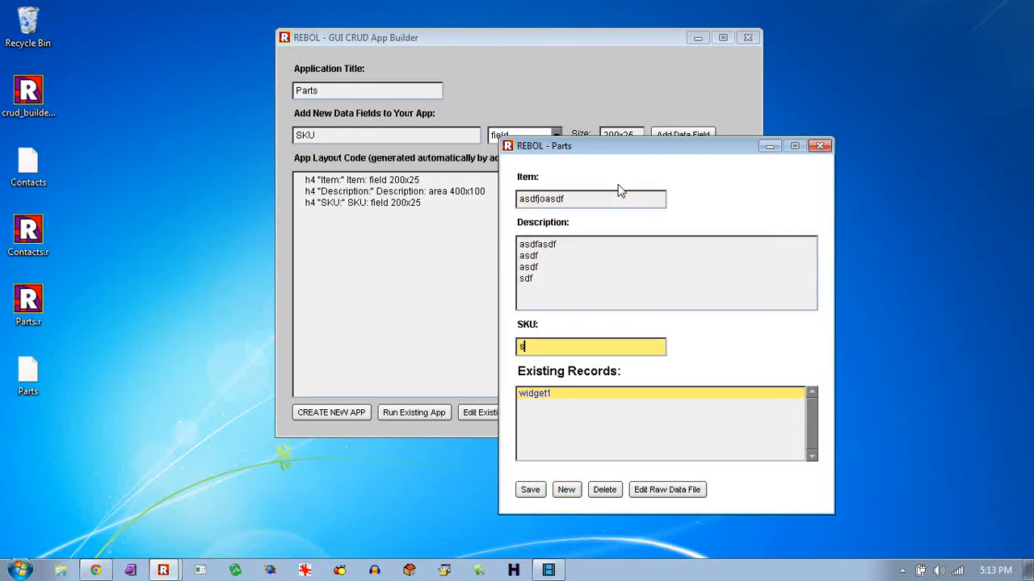
- Save a second test record, switch between records, then delete the test record
text(sadfasdfasdf234)
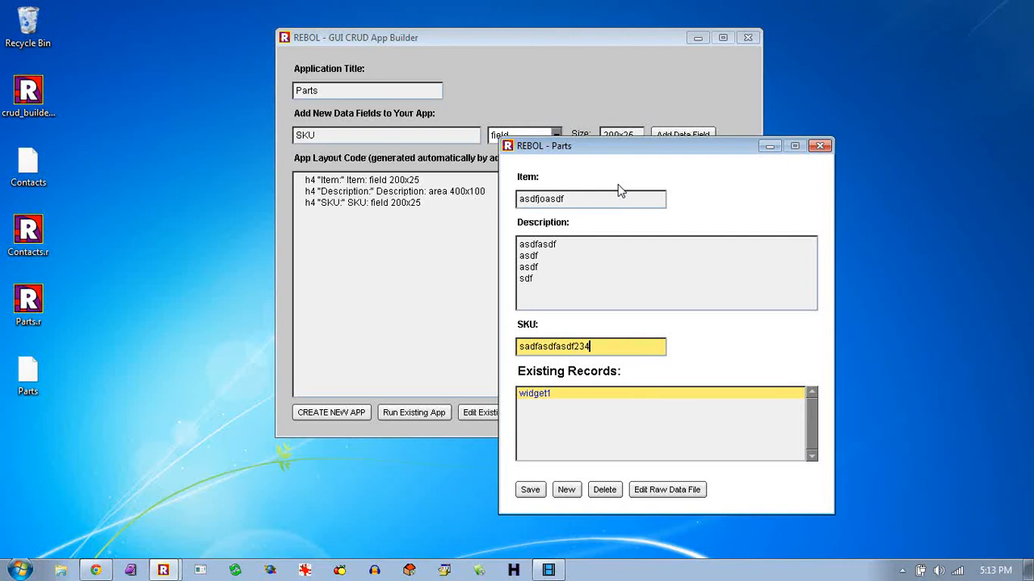
click(529, 489)
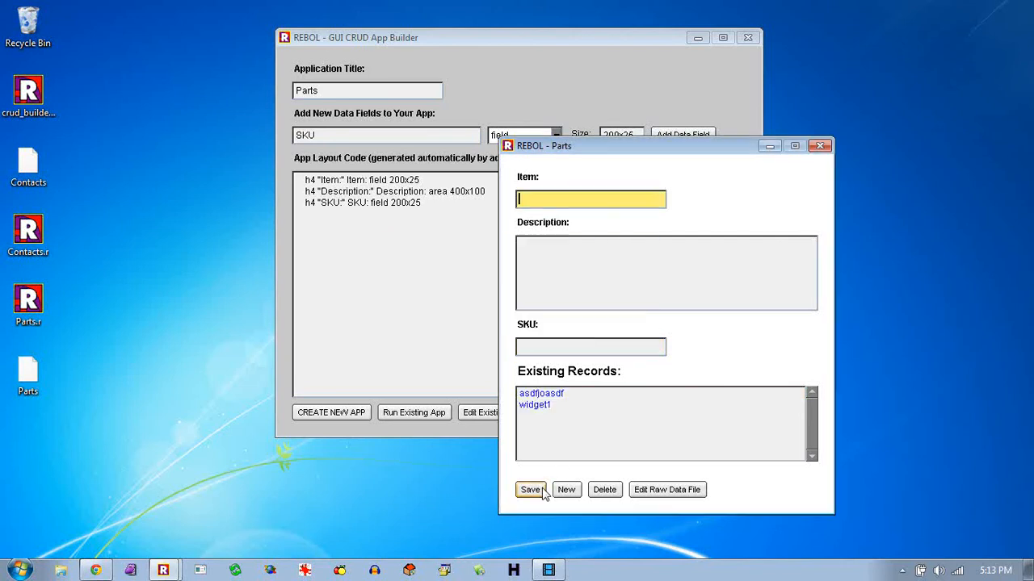
click(541, 394)
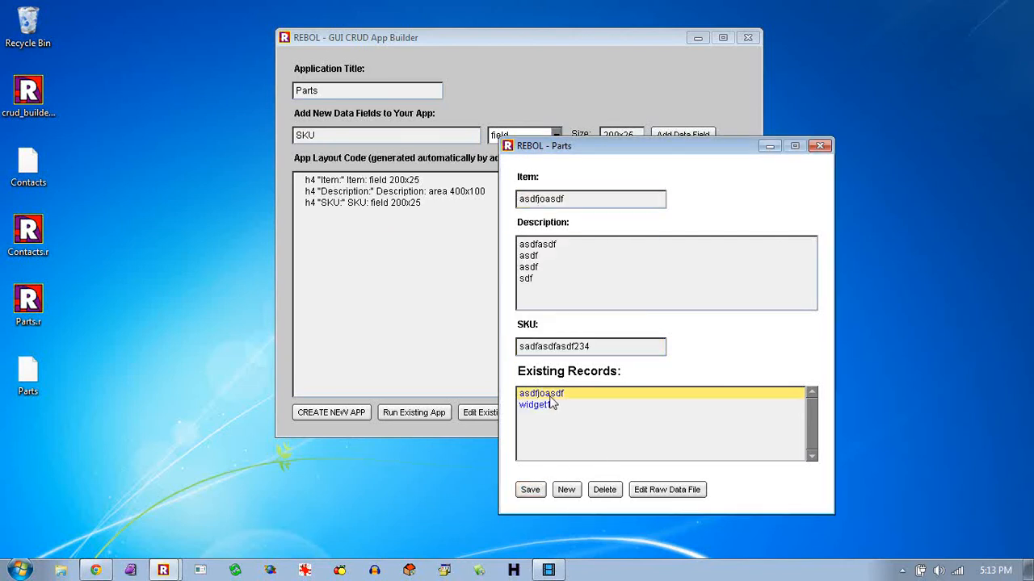
click(535, 404)
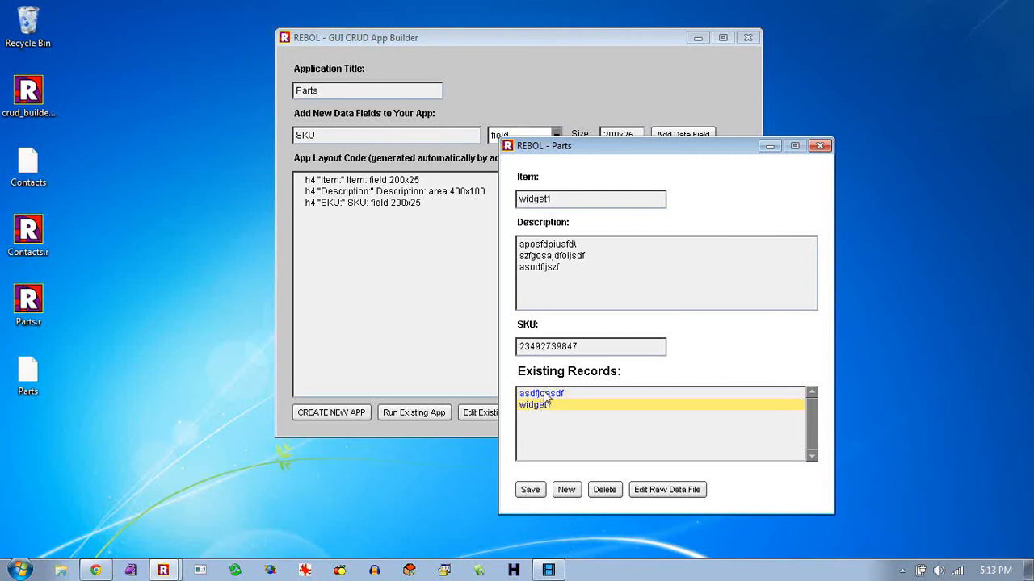
click(541, 394)
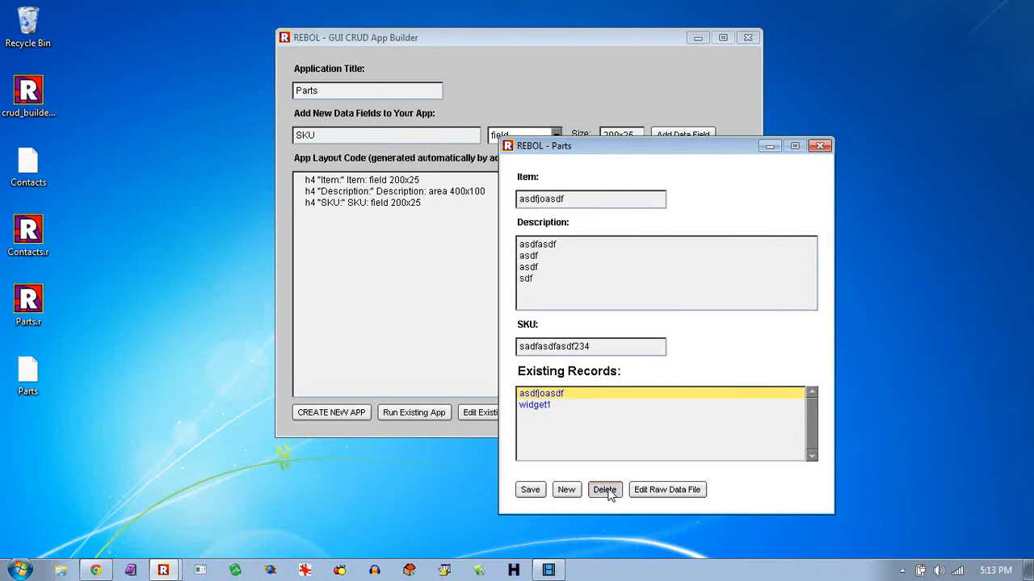
click(604, 490)
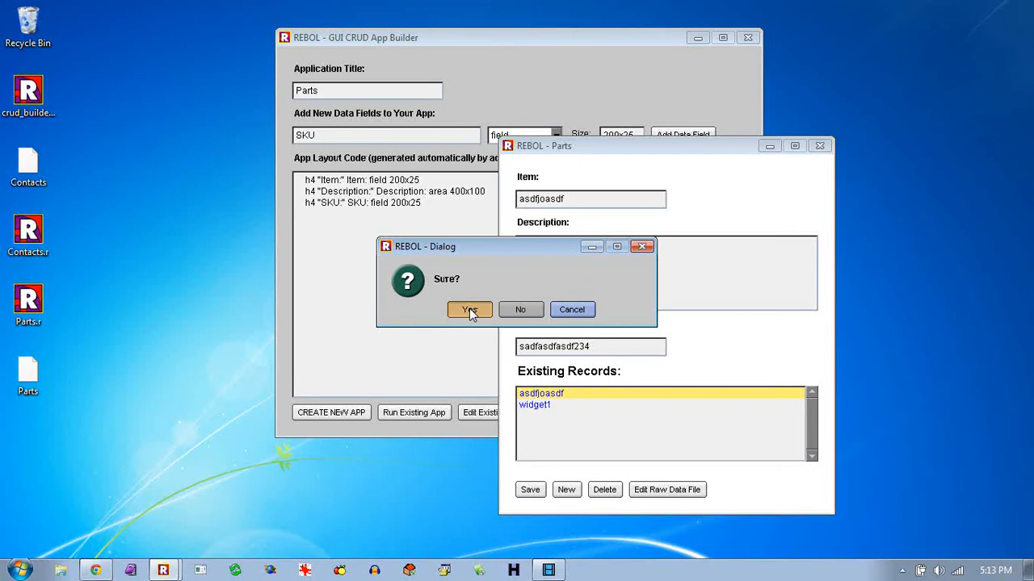
click(469, 310)
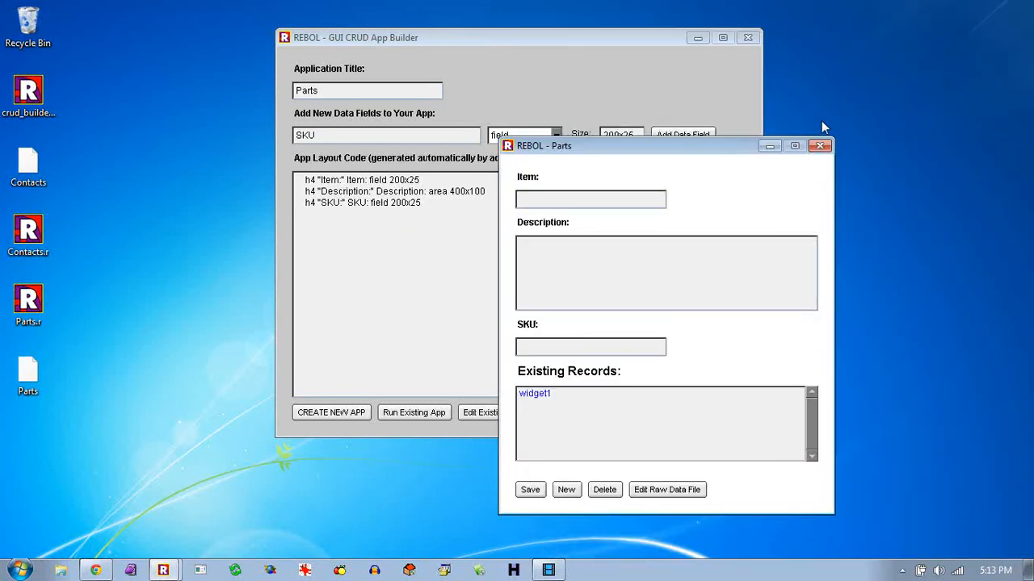
- Close Parts, rerun the saved Parts.r app showing widget1, then close it again
click(821, 145)
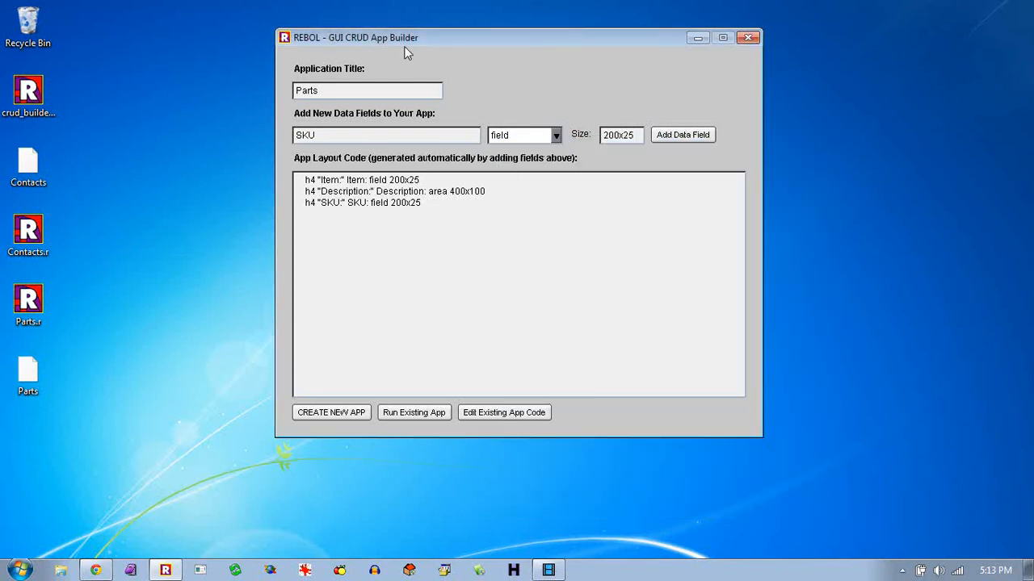
mouse_move(724, 39)
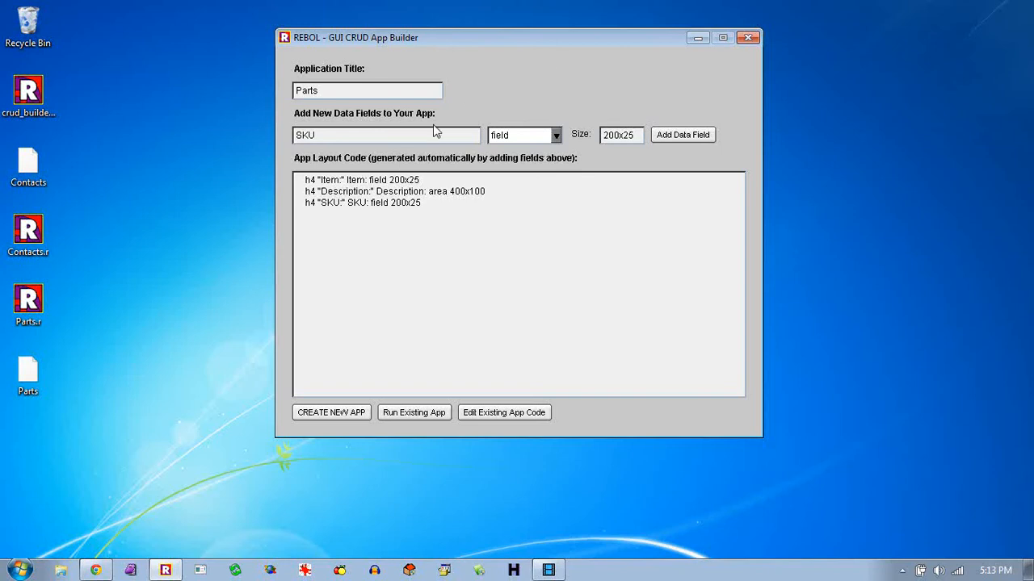
mouse_move(435, 110)
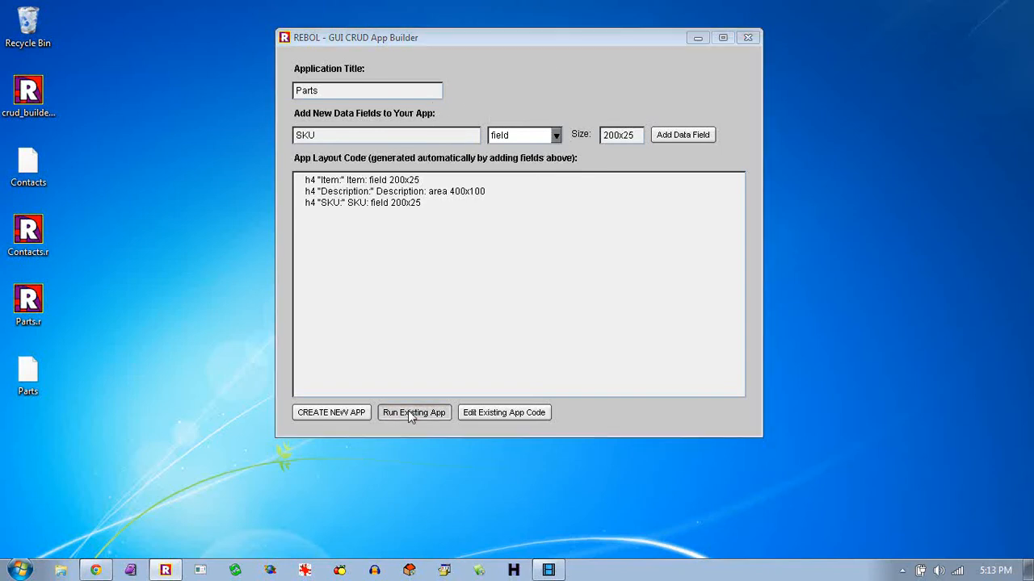
click(413, 413)
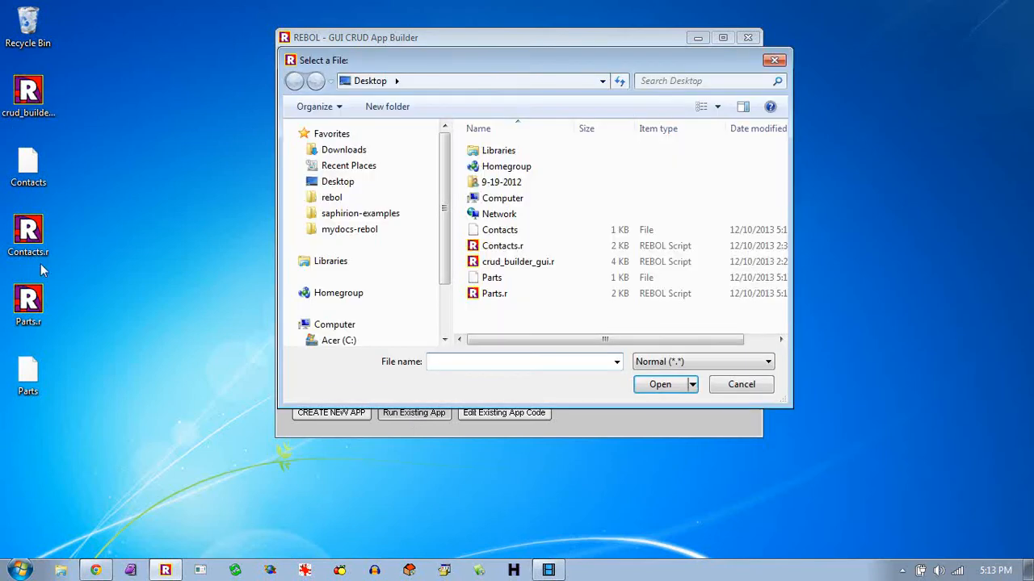
mouse_move(495, 294)
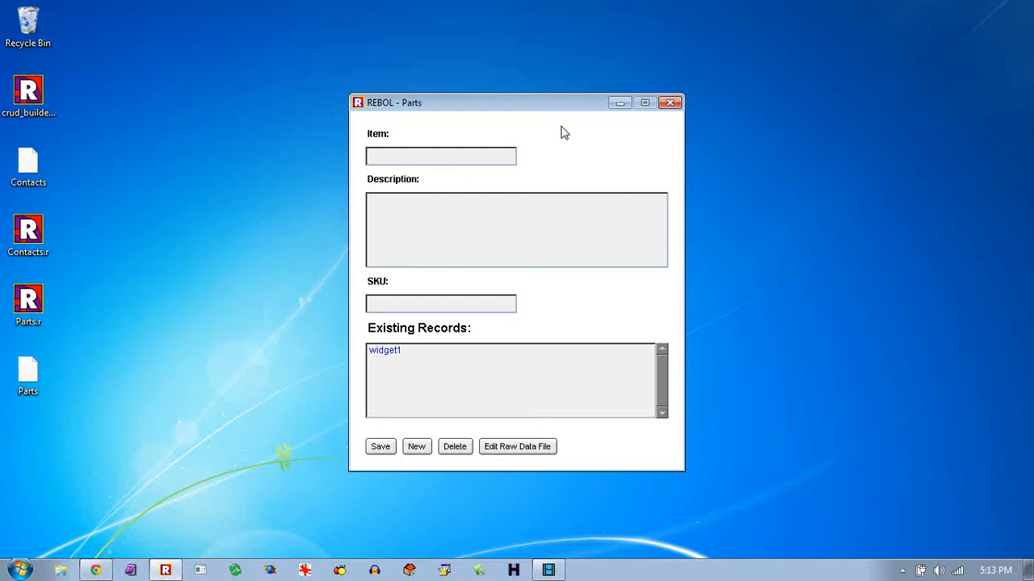
mouse_move(670, 103)
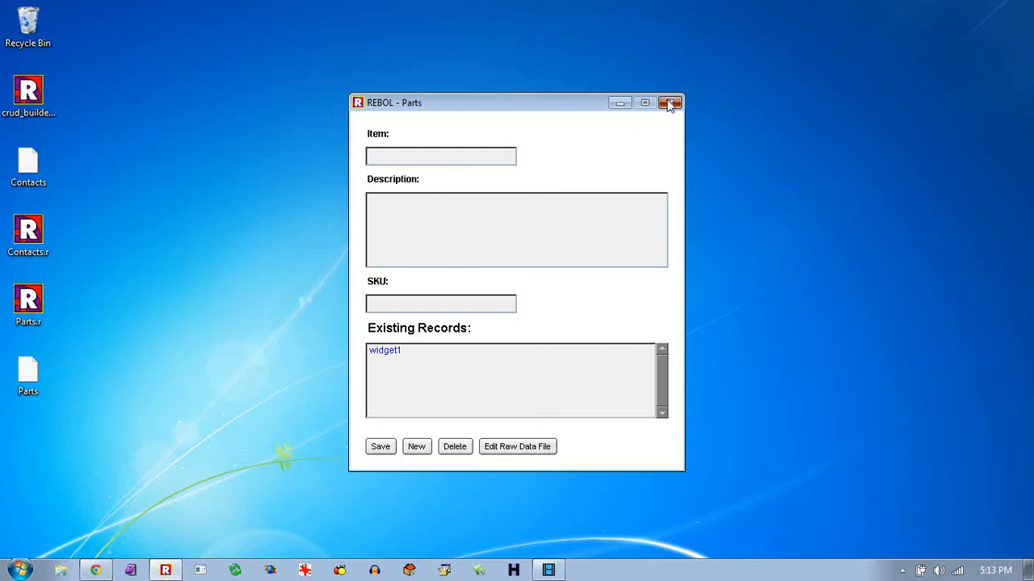
click(670, 103)
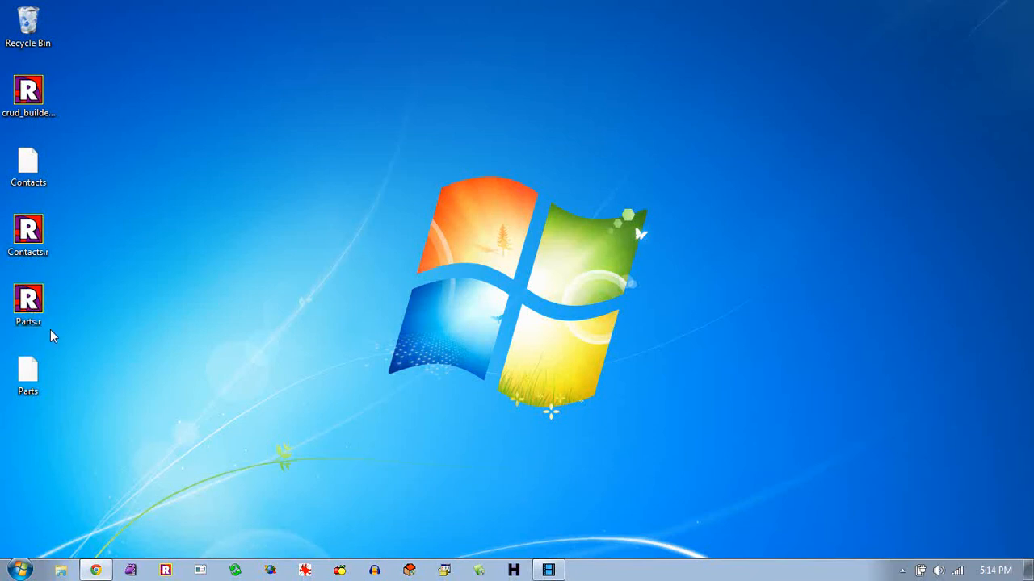
- Open Parts.r from the desktop in Notepad, scroll through its code and close it
click(29, 305)
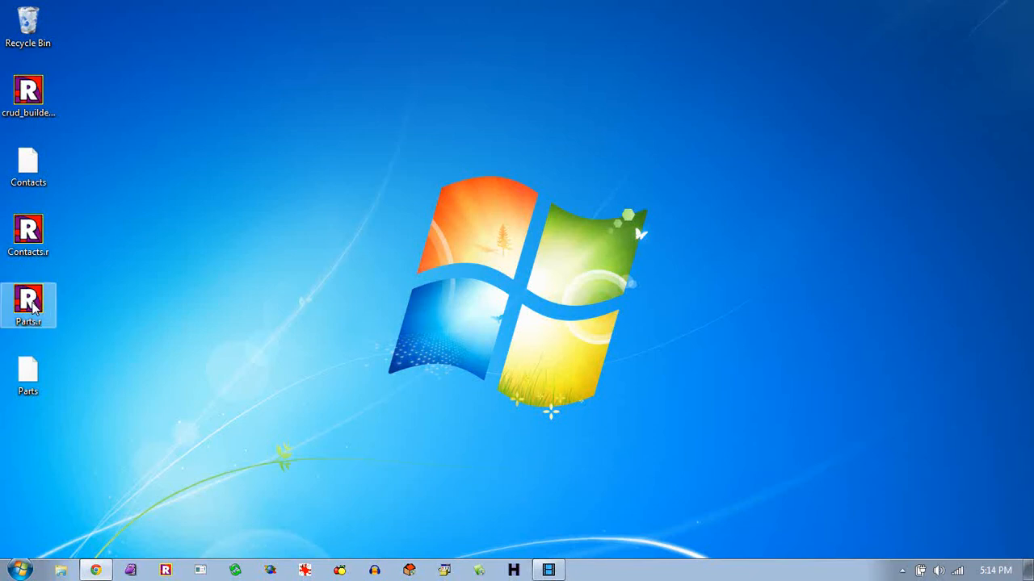
right_click(27, 306)
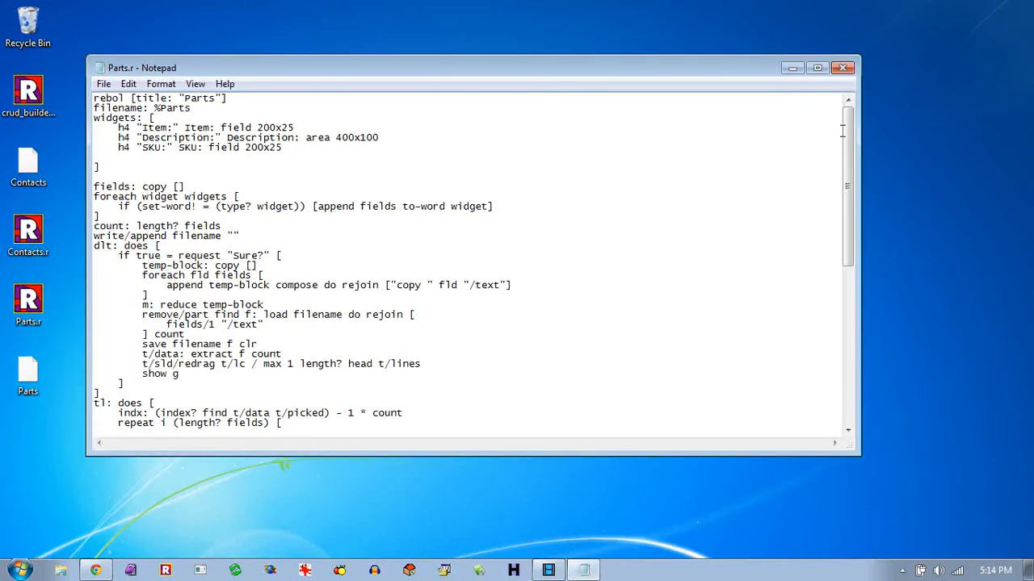
scroll(down, 3)
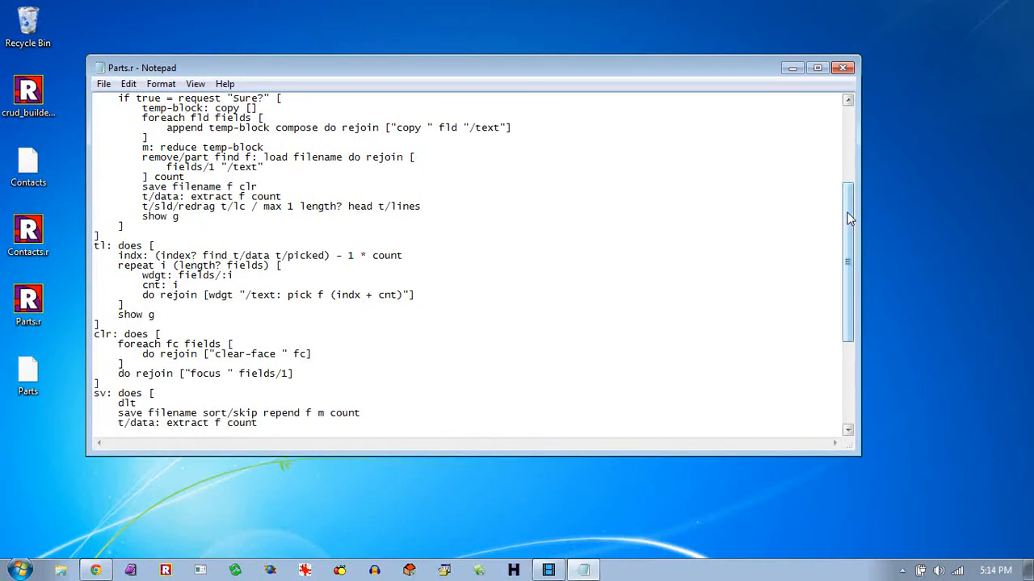
scroll(up, 3)
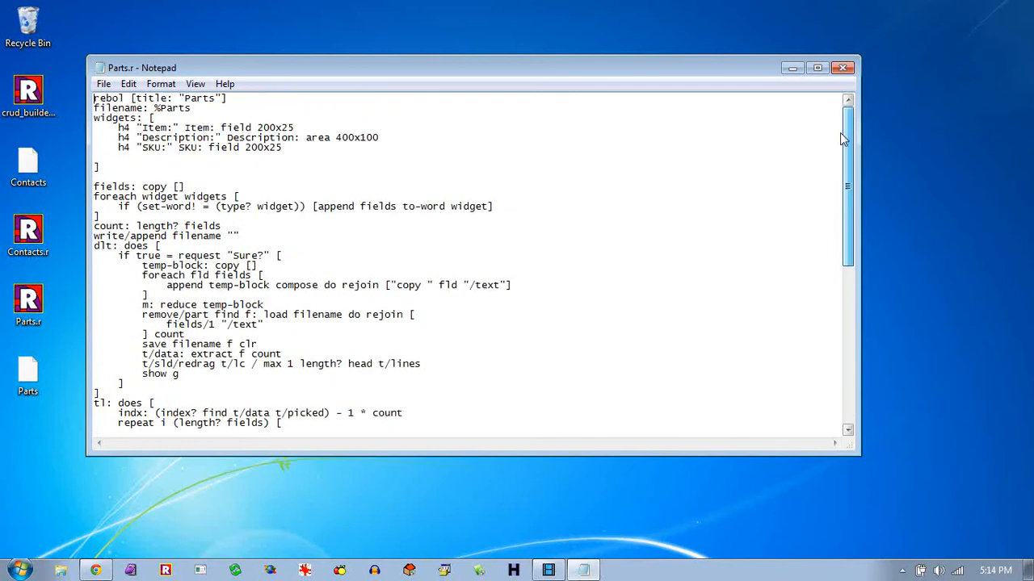
scroll(down, 3)
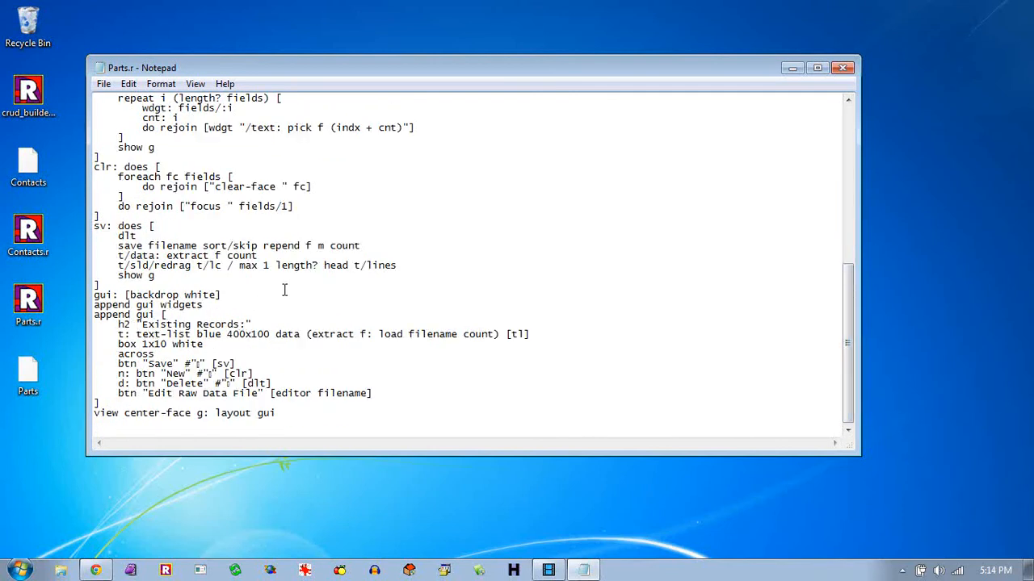
mouse_move(380, 208)
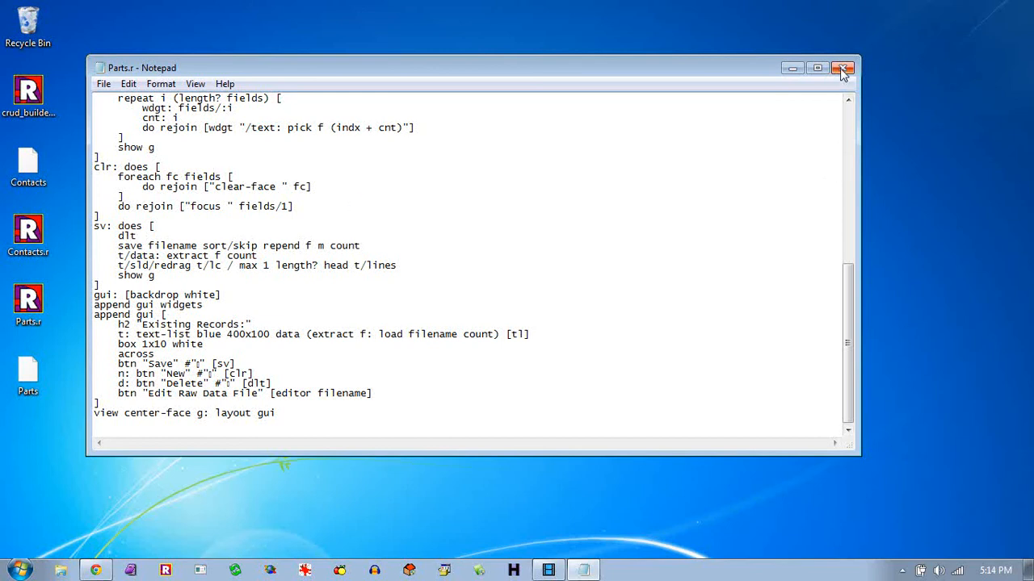
mouse_move(843, 67)
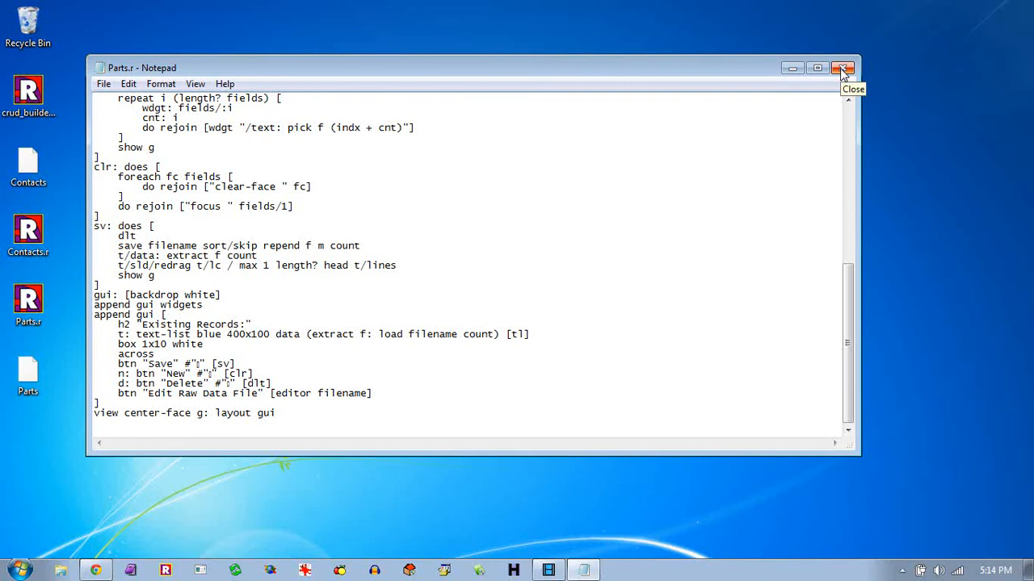
click(843, 67)
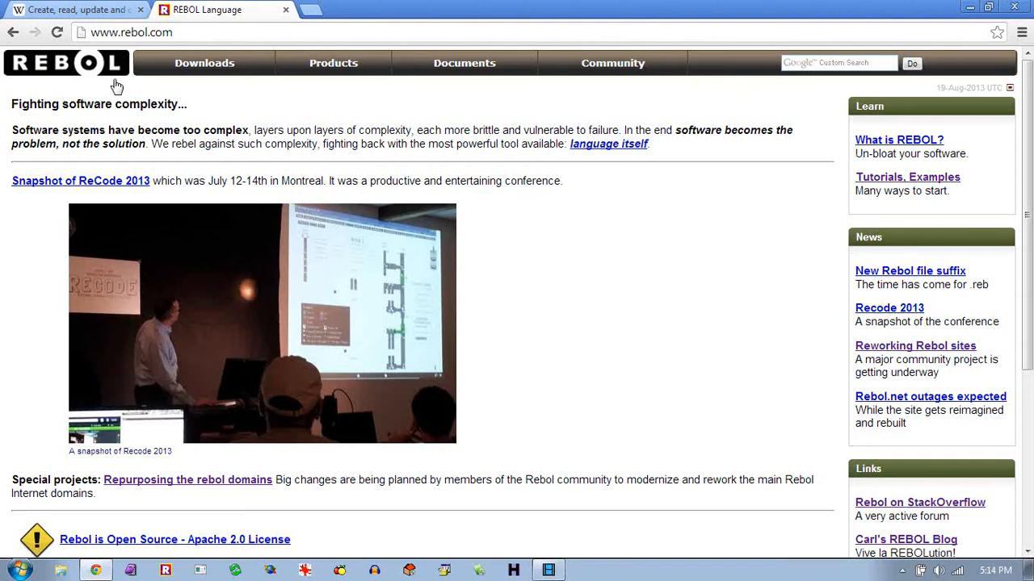
mouse_move(203, 63)
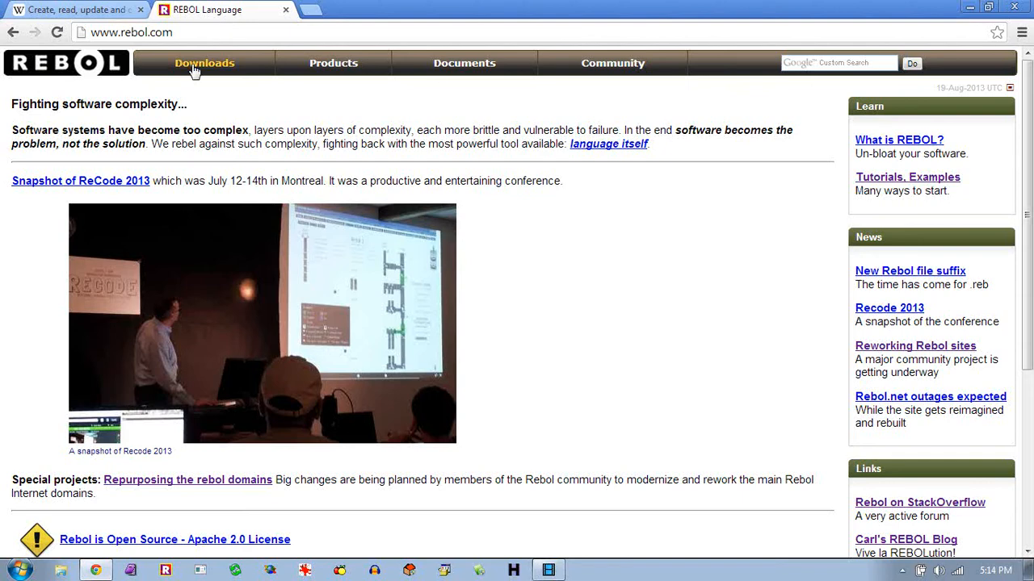
- Download rebol-view-278-3-1.exe from rebol.com Downloads to the desktop and minimize Chrome
click(203, 63)
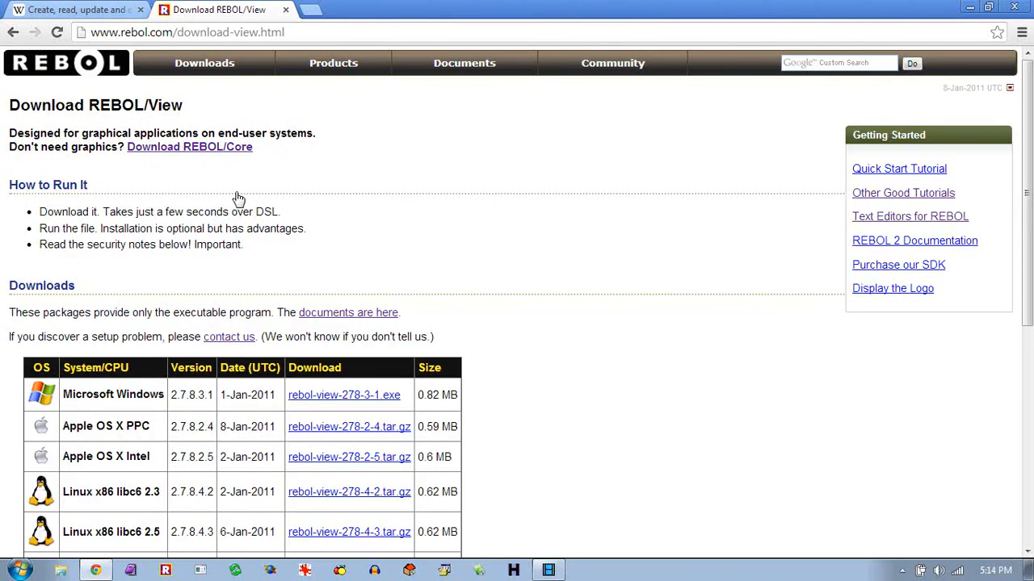
mouse_move(343, 394)
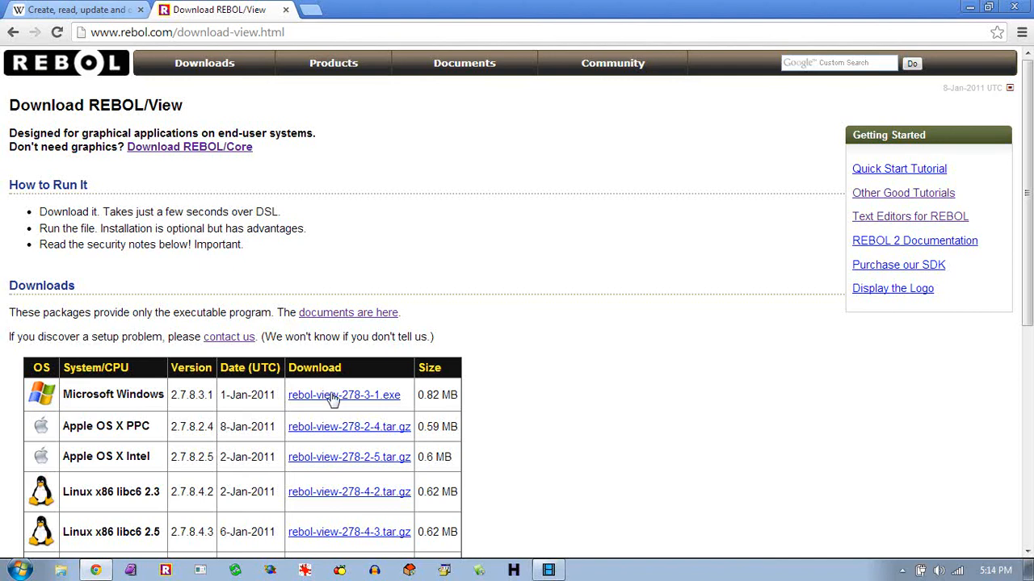
mouse_move(307, 392)
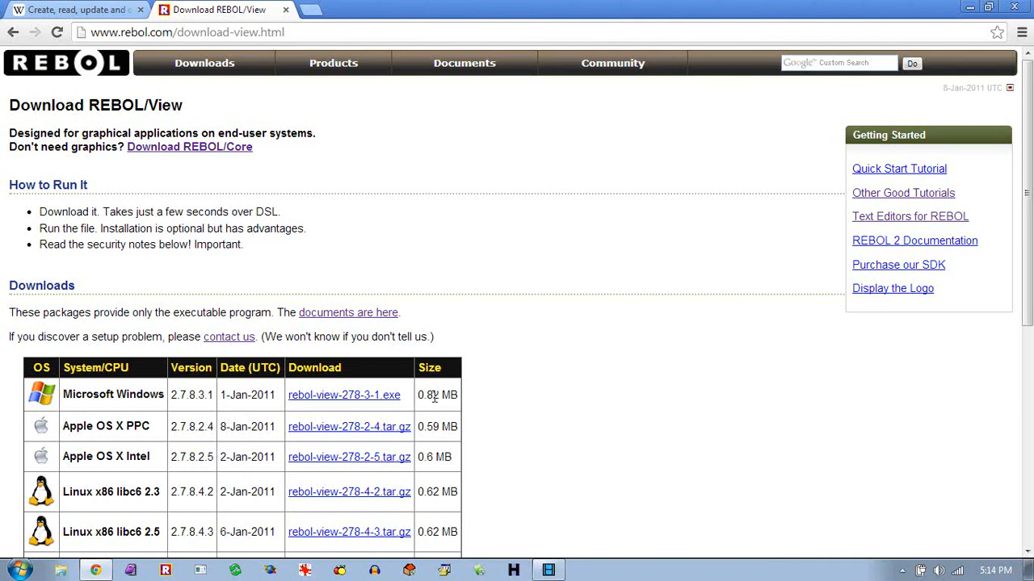
mouse_move(372, 375)
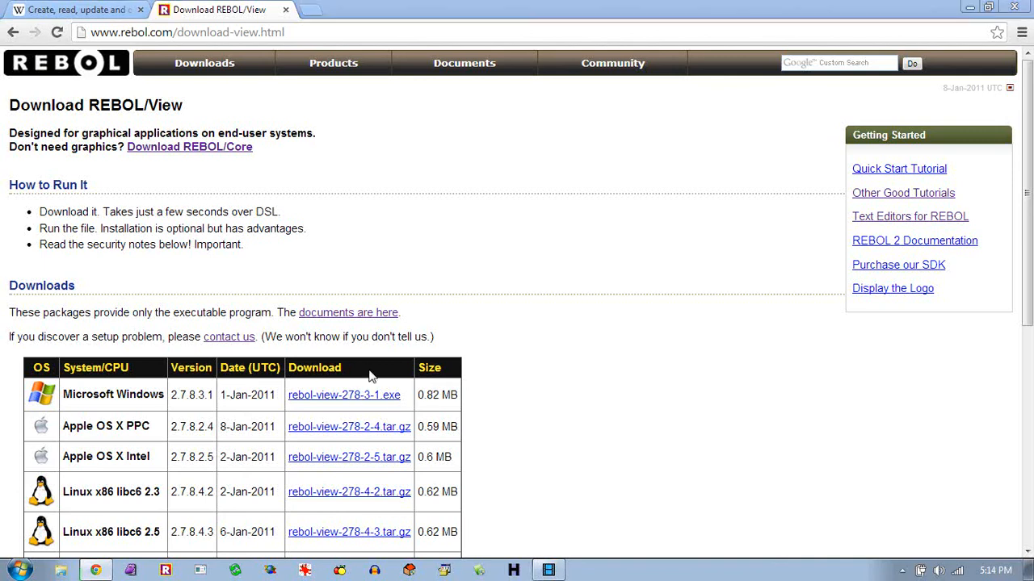
click(342, 394)
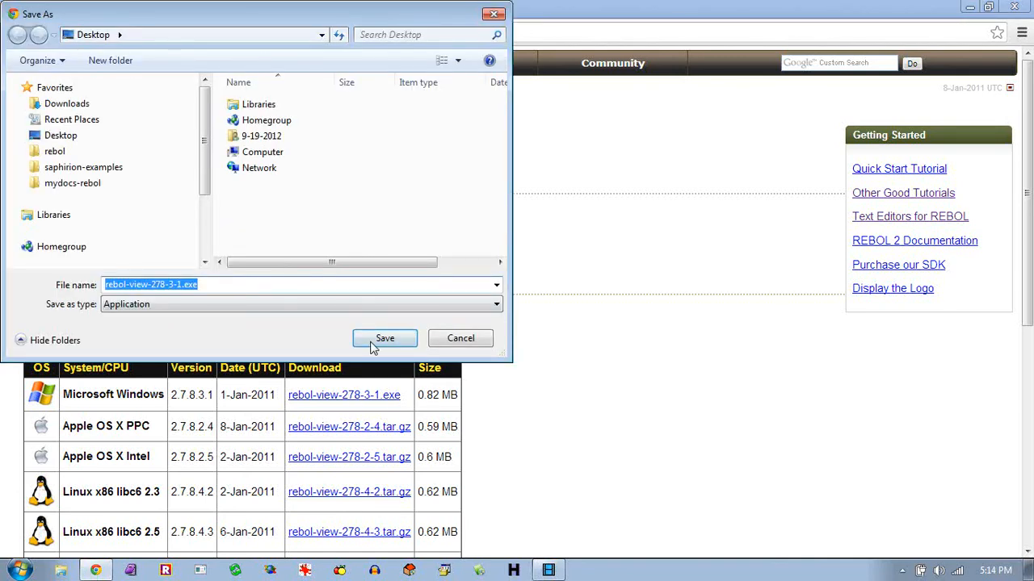
click(384, 338)
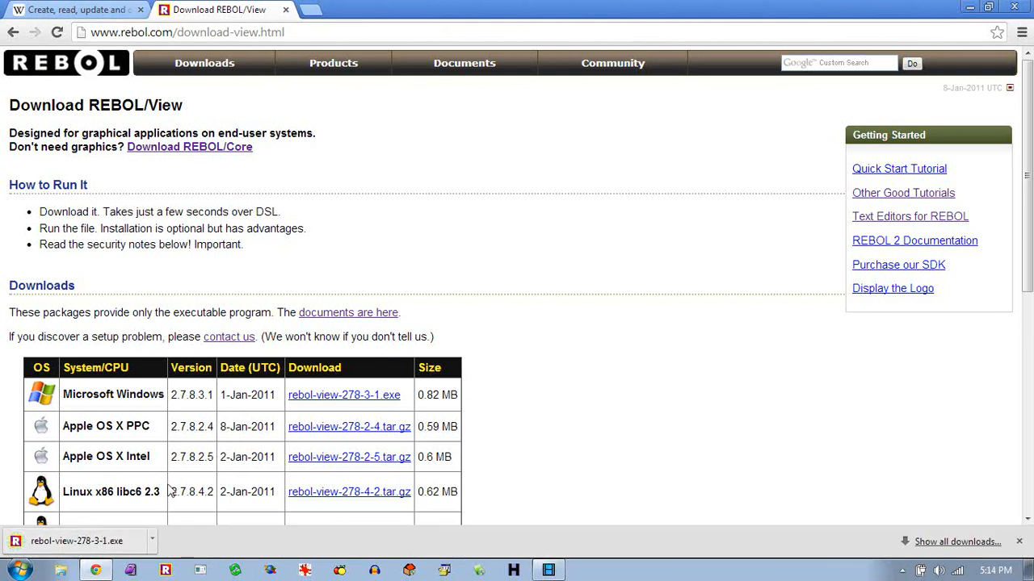
mouse_move(477, 392)
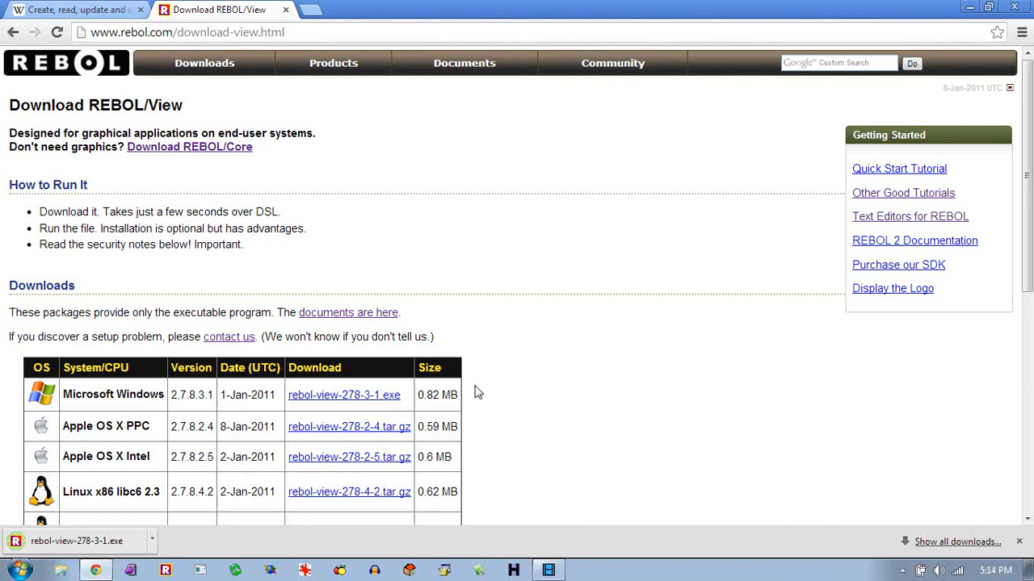
scroll(down, 3)
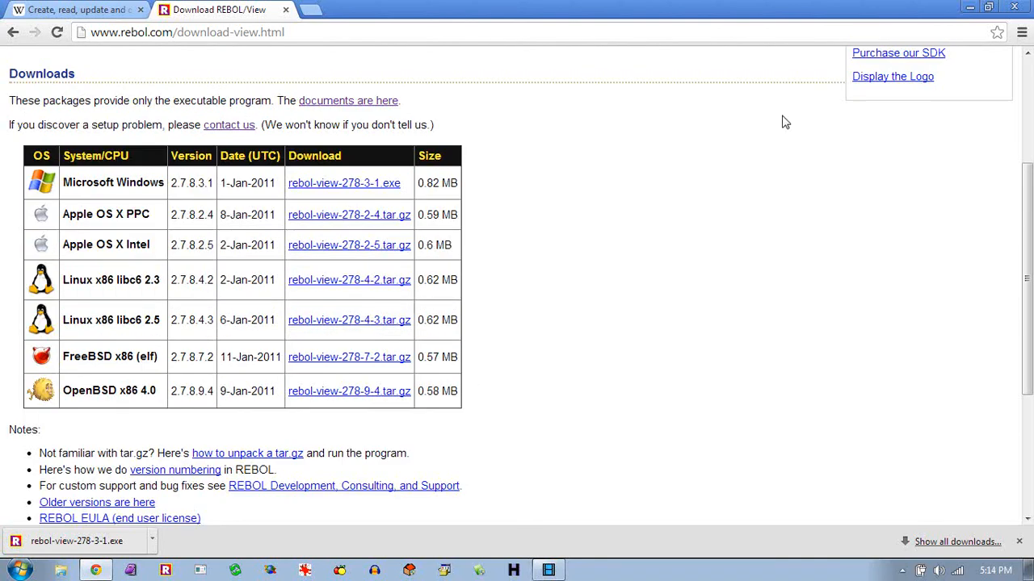
mouse_move(972, 8)
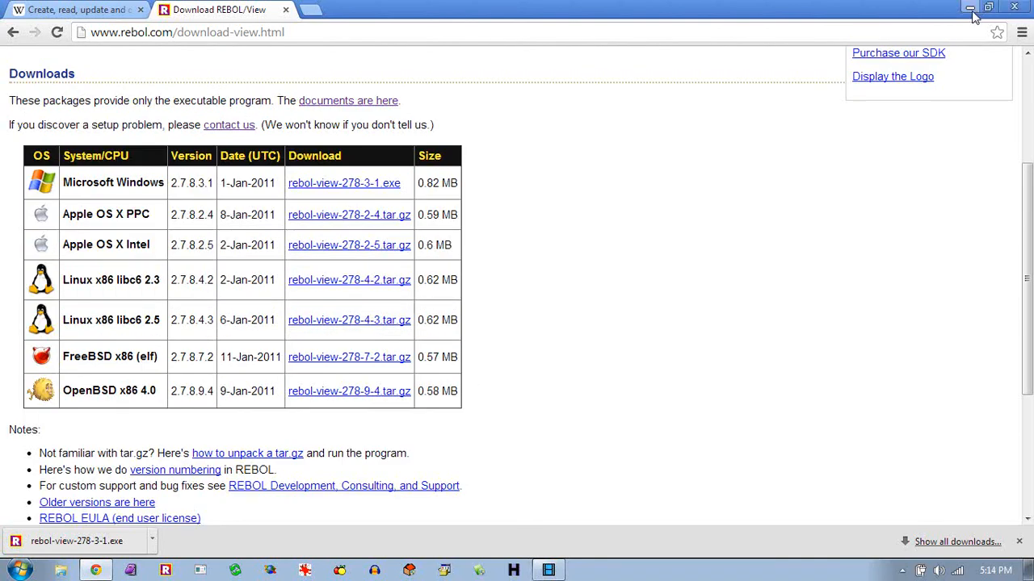
click(971, 7)
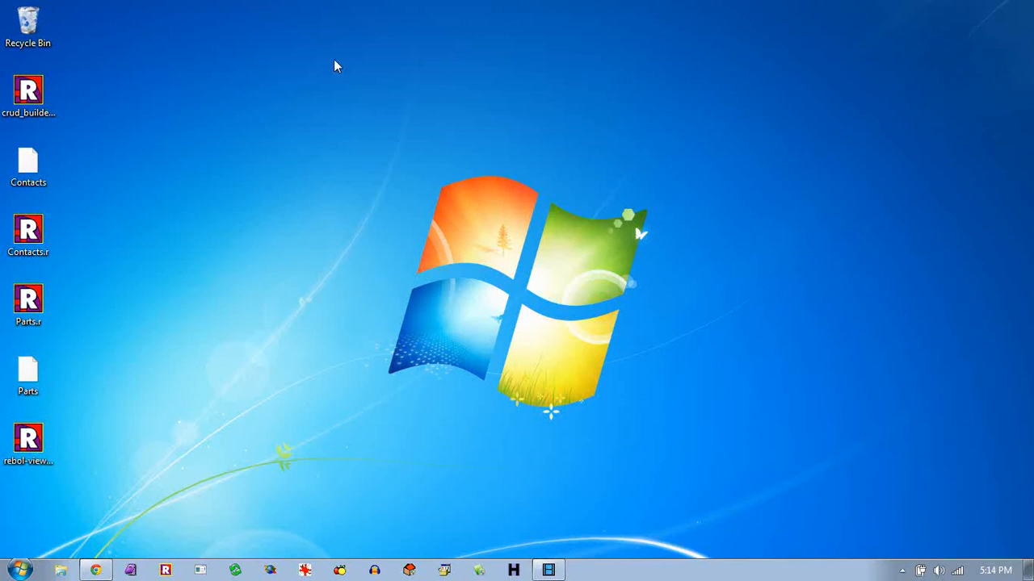
mouse_move(84, 342)
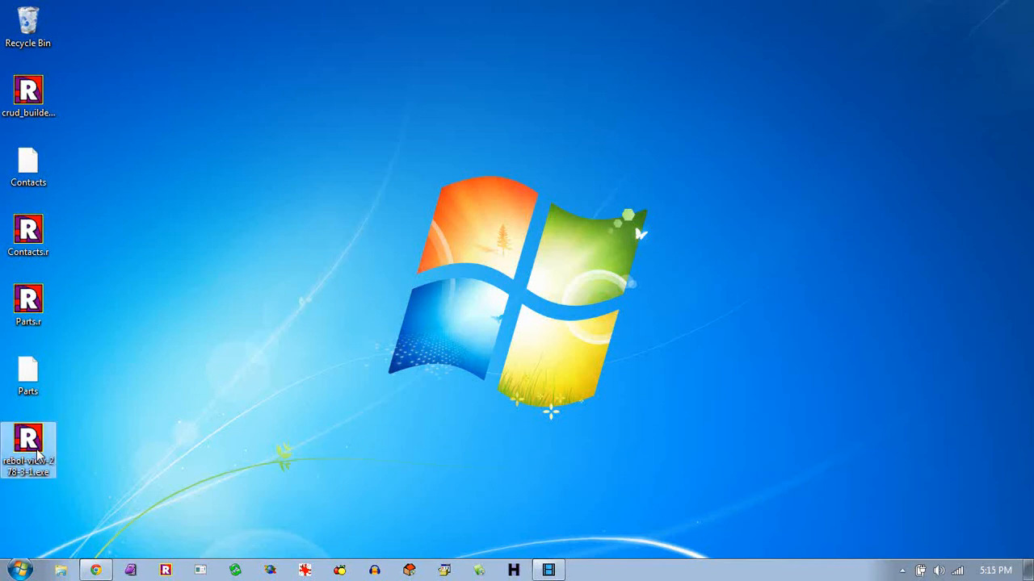
mouse_move(68, 368)
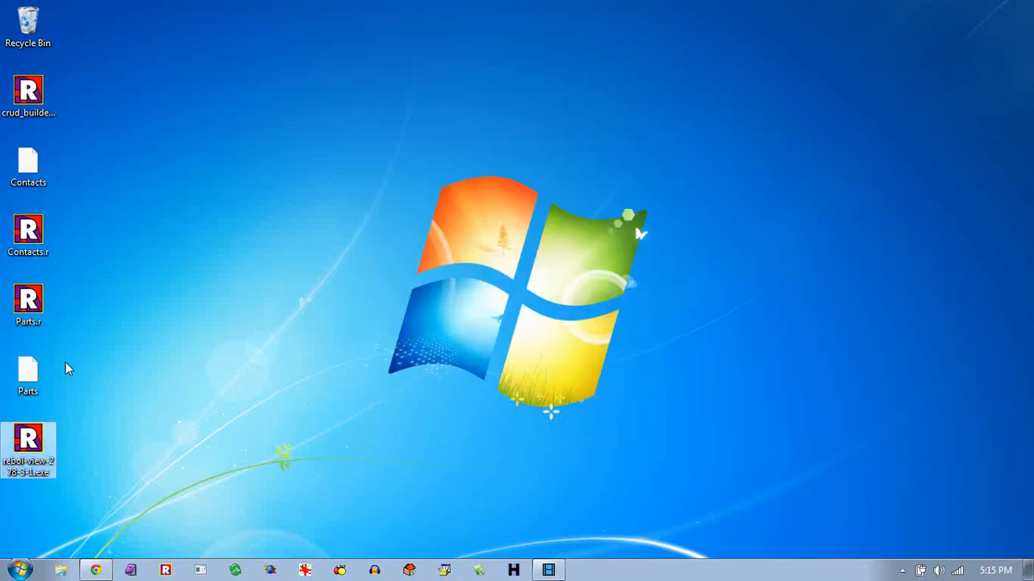
click(29, 234)
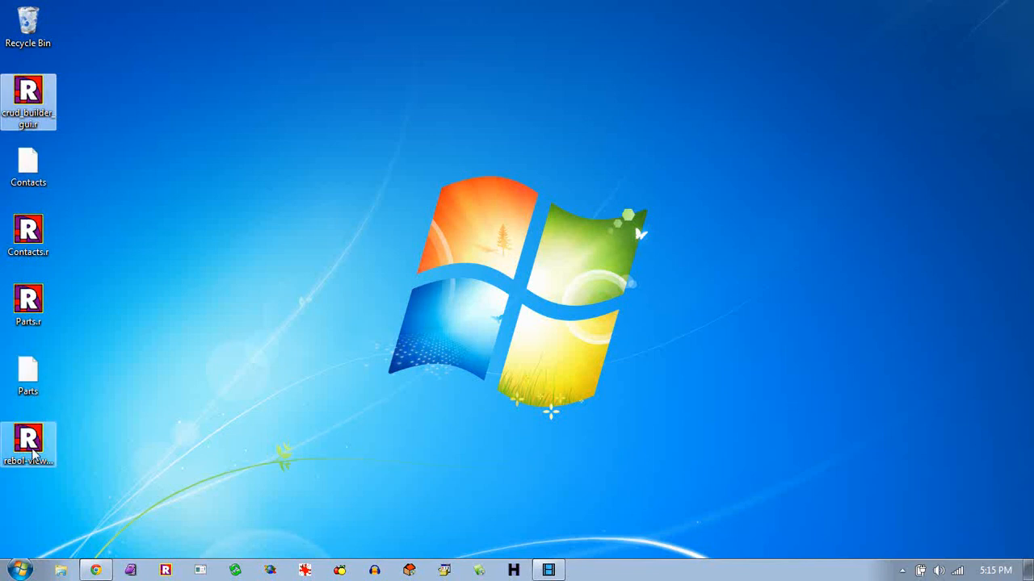
click(29, 229)
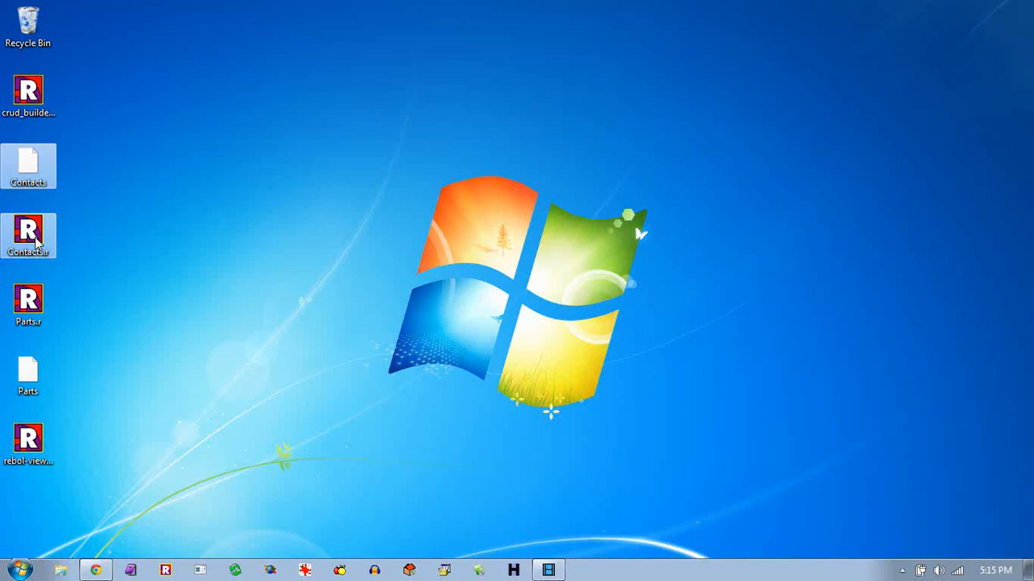
mouse_move(165, 204)
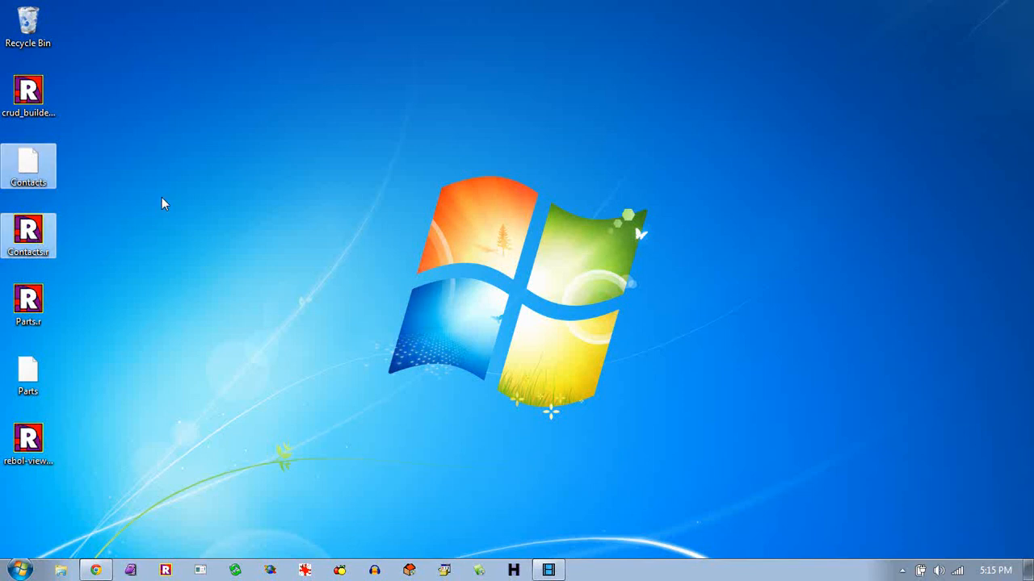
mouse_move(239, 226)
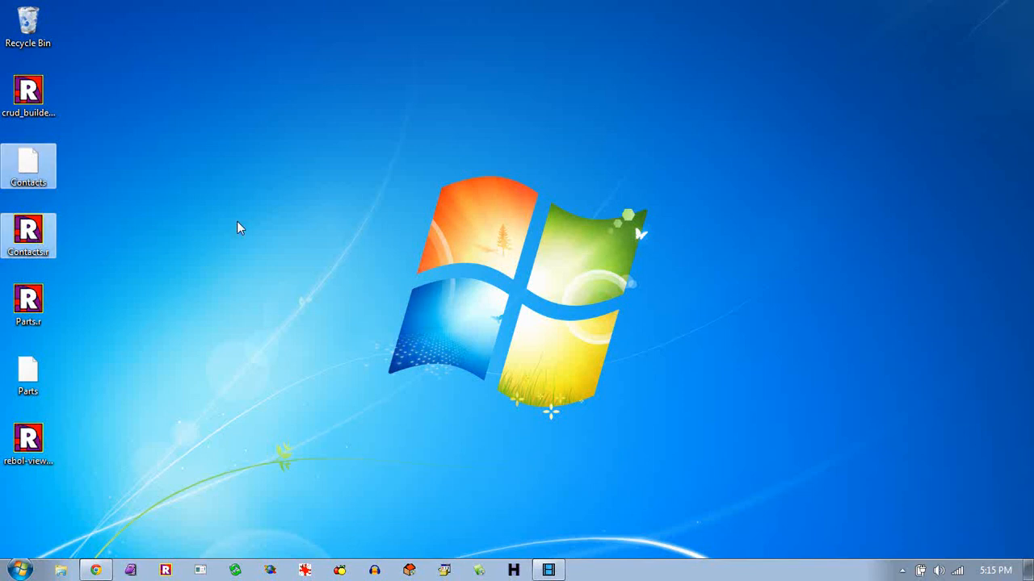
mouse_move(96, 252)
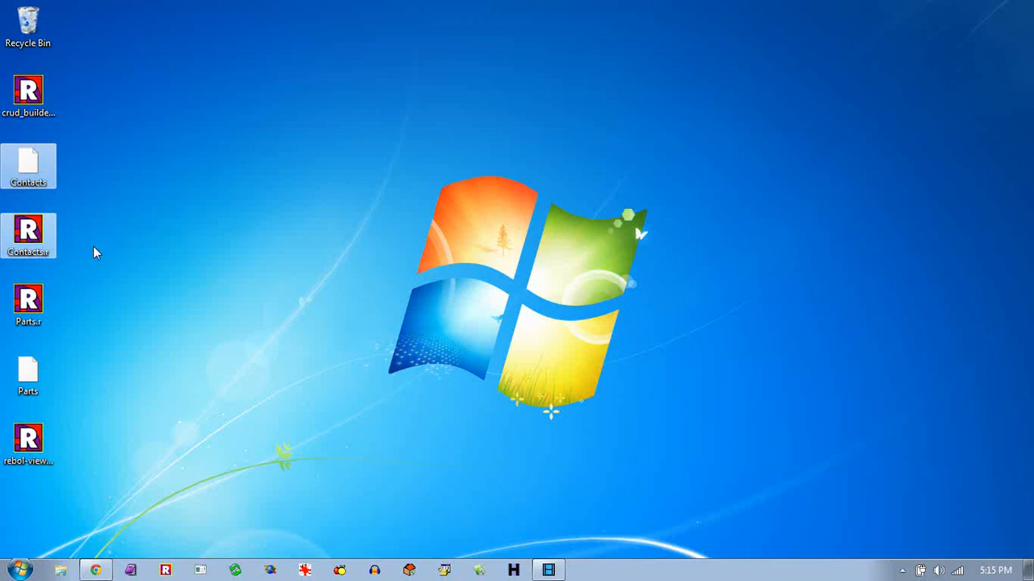
mouse_move(46, 200)
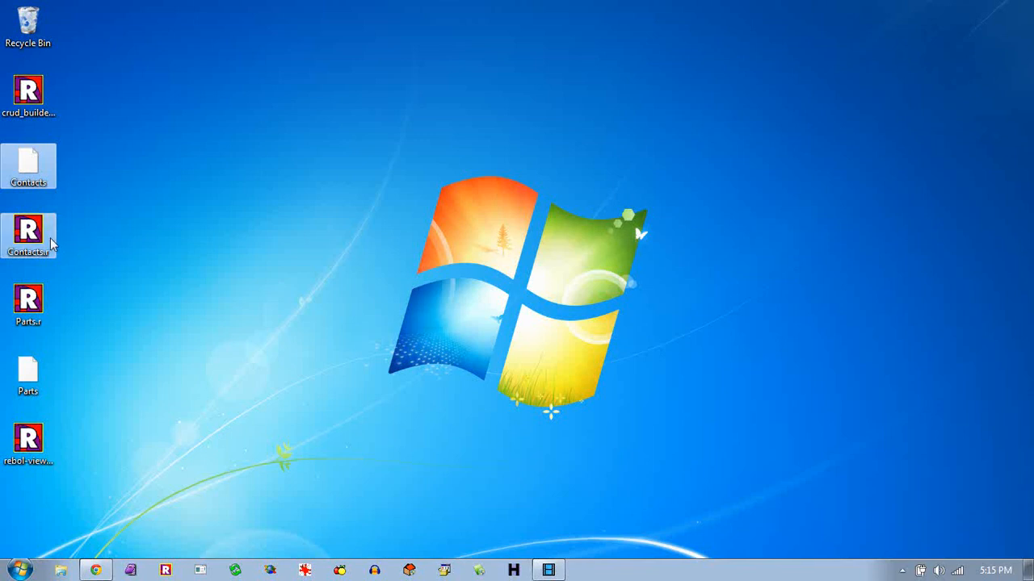
mouse_move(68, 245)
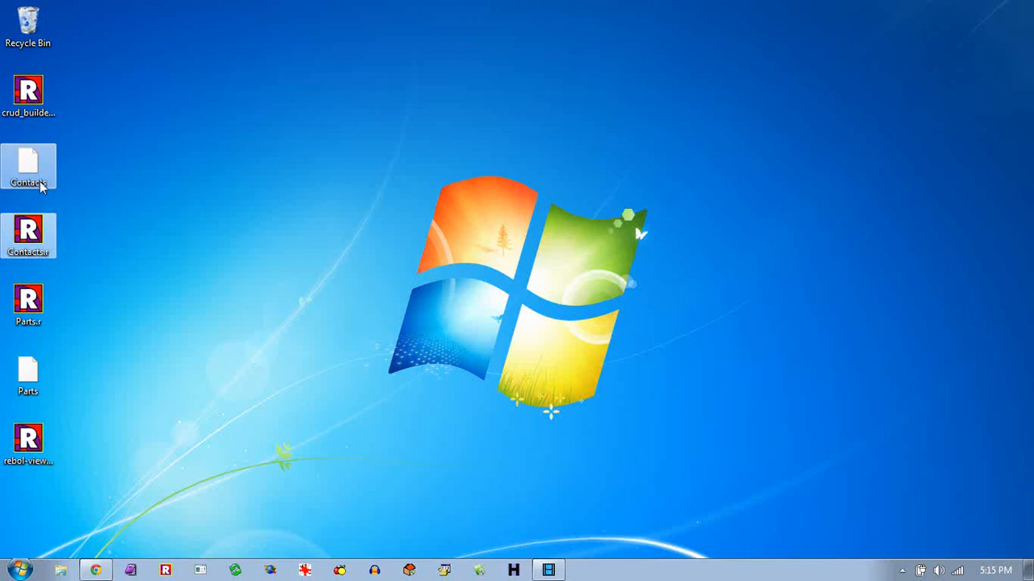
mouse_move(95, 249)
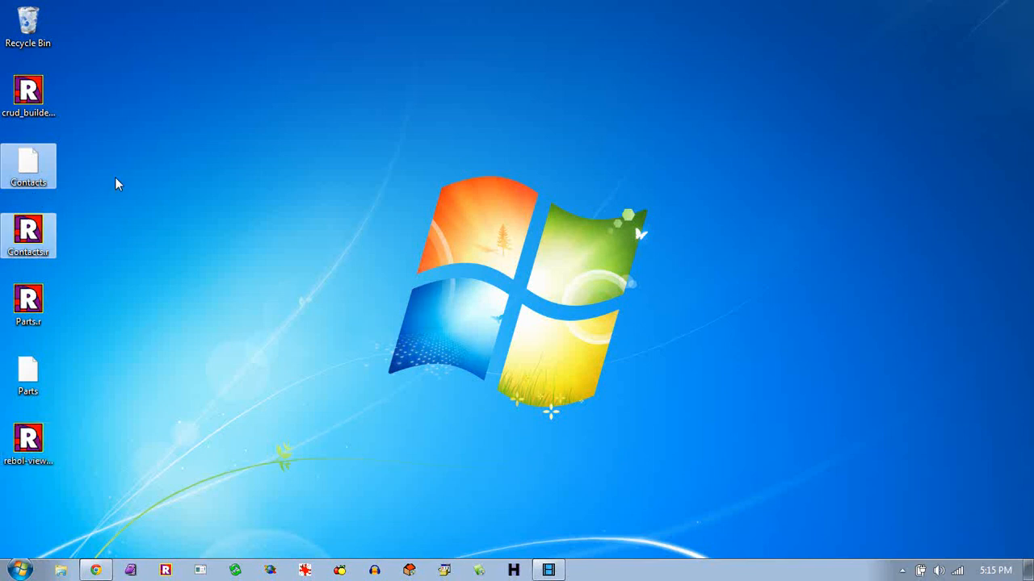
mouse_move(391, 426)
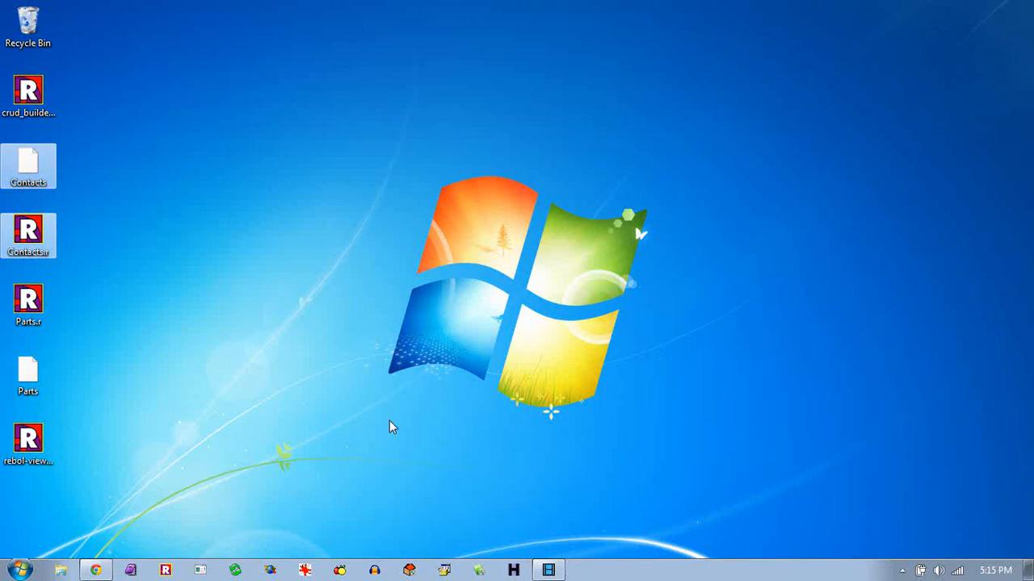
mouse_move(203, 299)
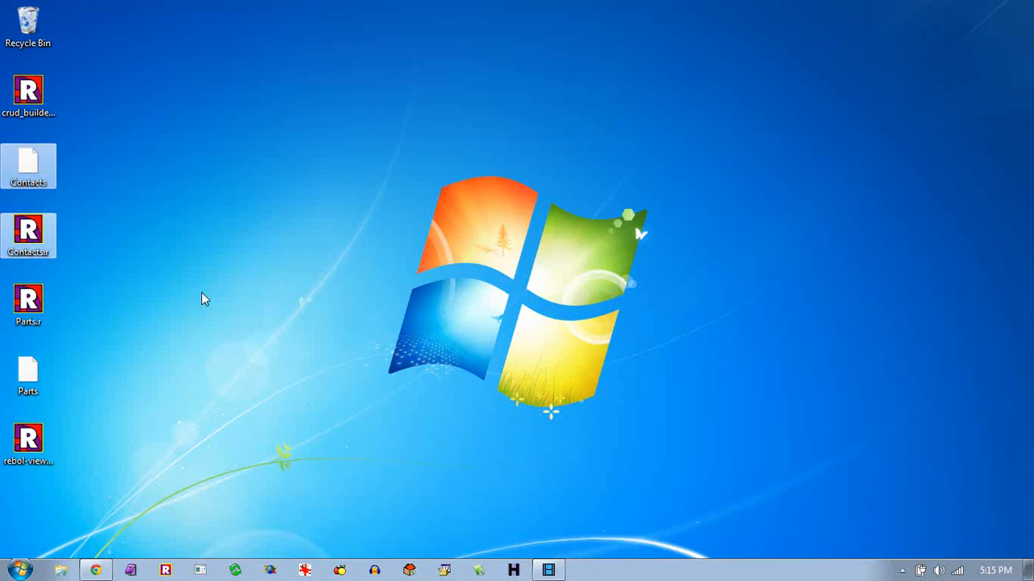